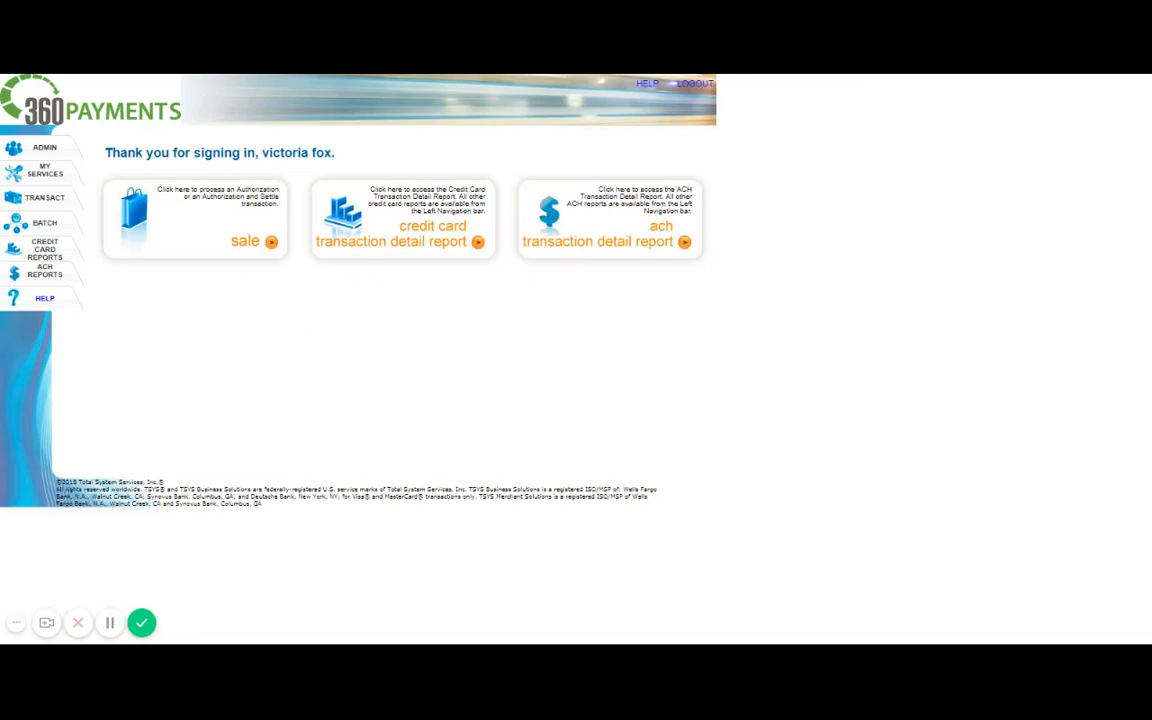
{"action": "mouse_move", "coordinate": [139, 189]}
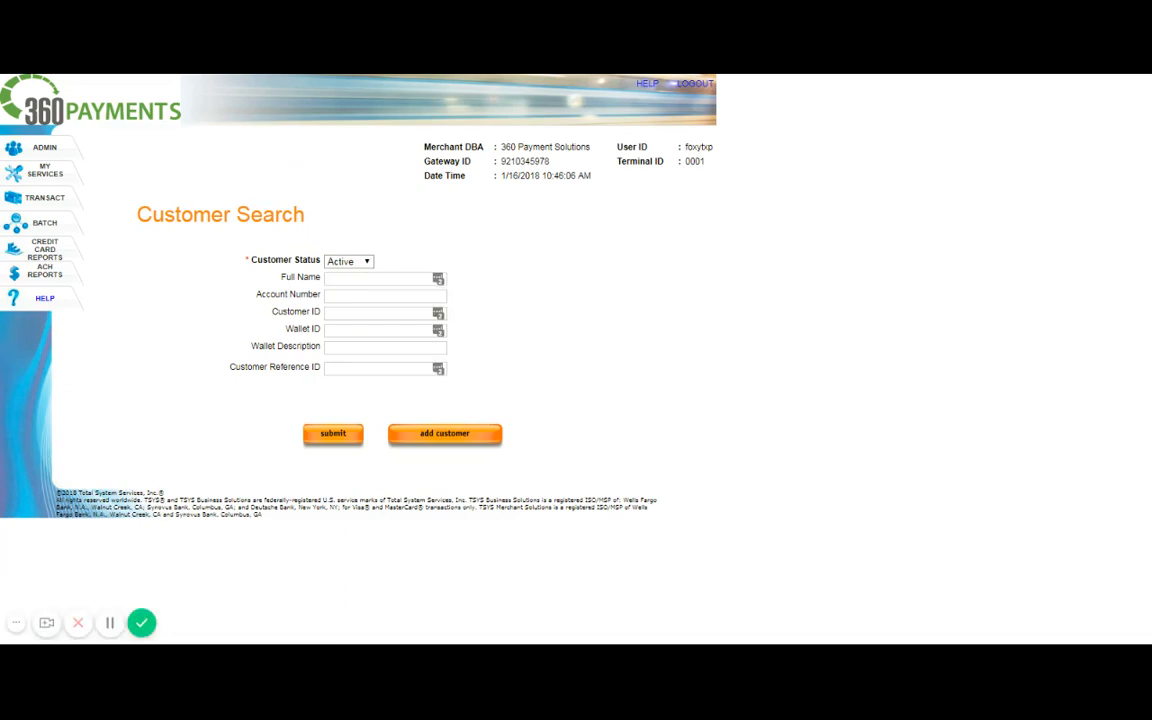
{"action": "mouse_move", "coordinate": [140, 300]}
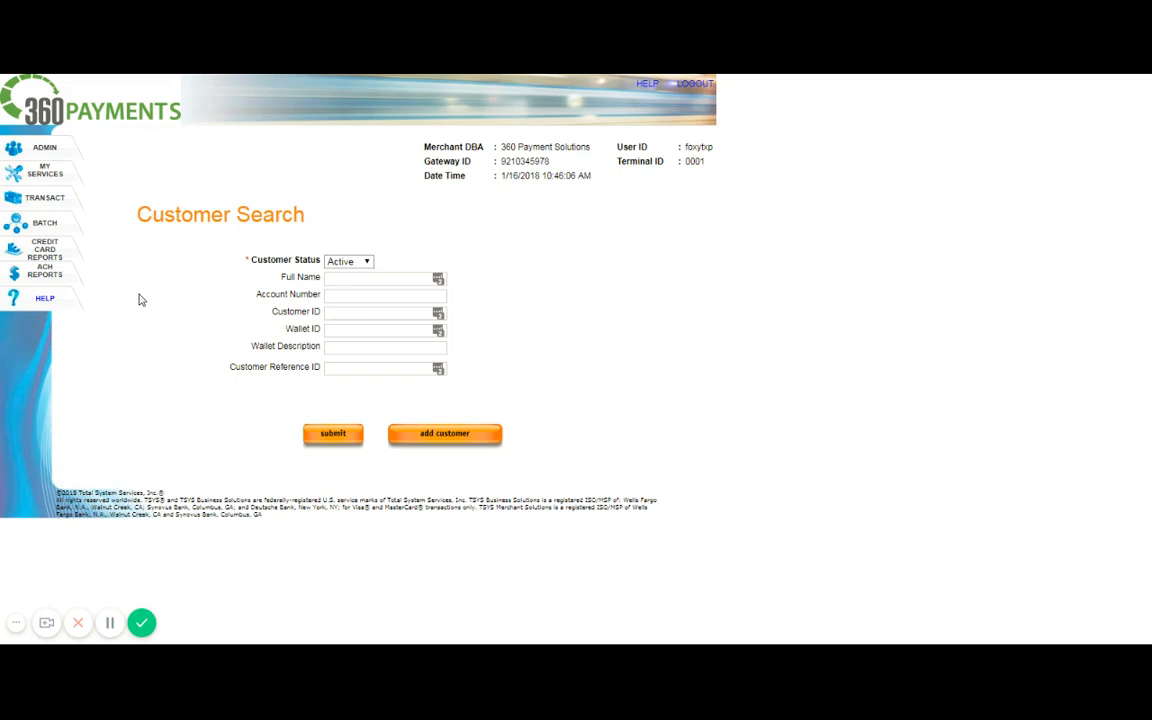
{"action": "mouse_move", "coordinate": [288, 300]}
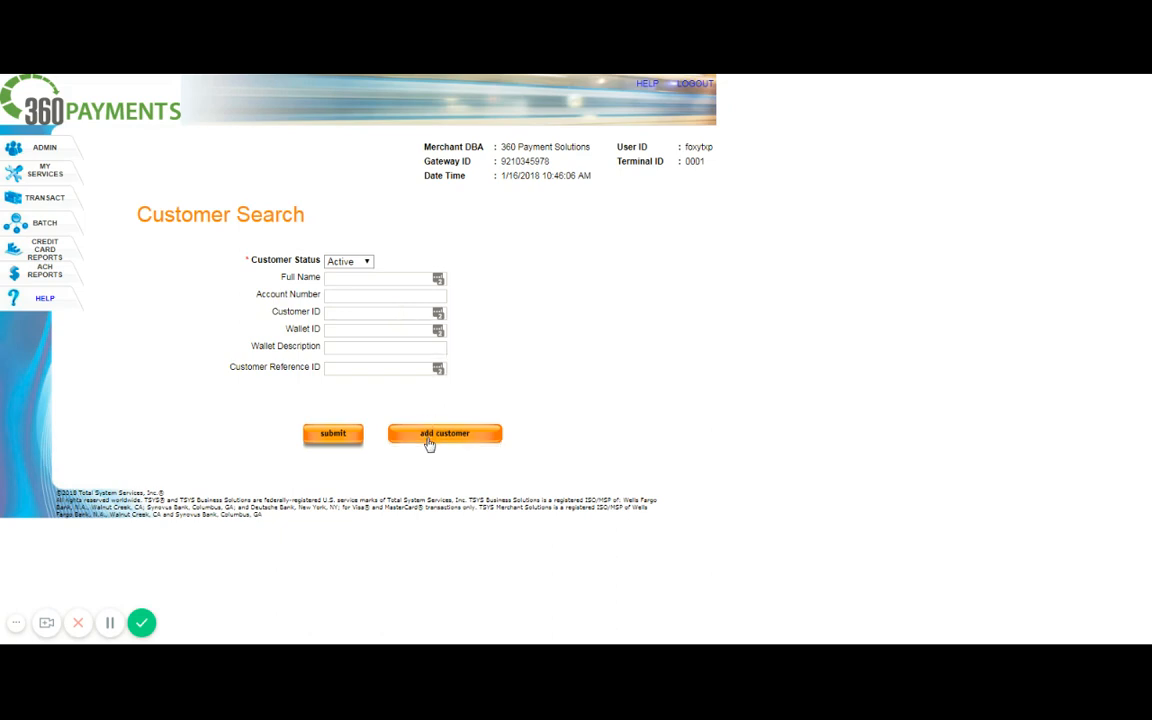
Step: Start a new customer record with the full name 'Test Customer Example'
{"action": "left_click", "coordinate": [444, 433]}
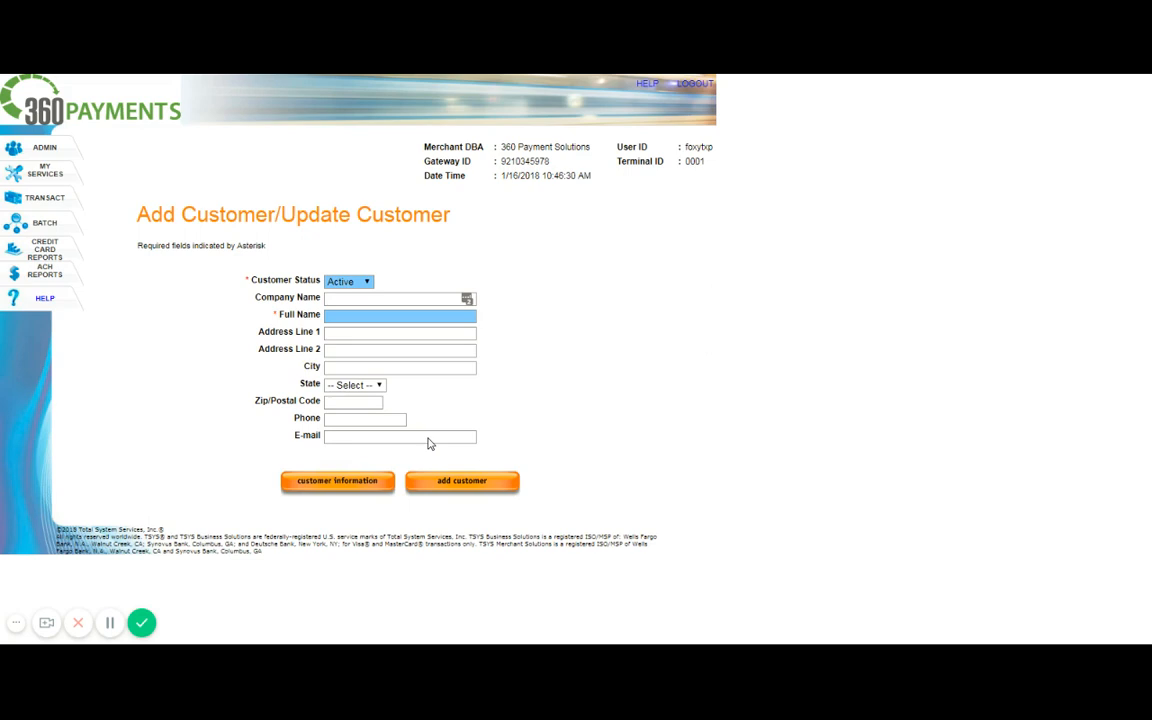
{"action": "left_click", "coordinate": [400, 314]}
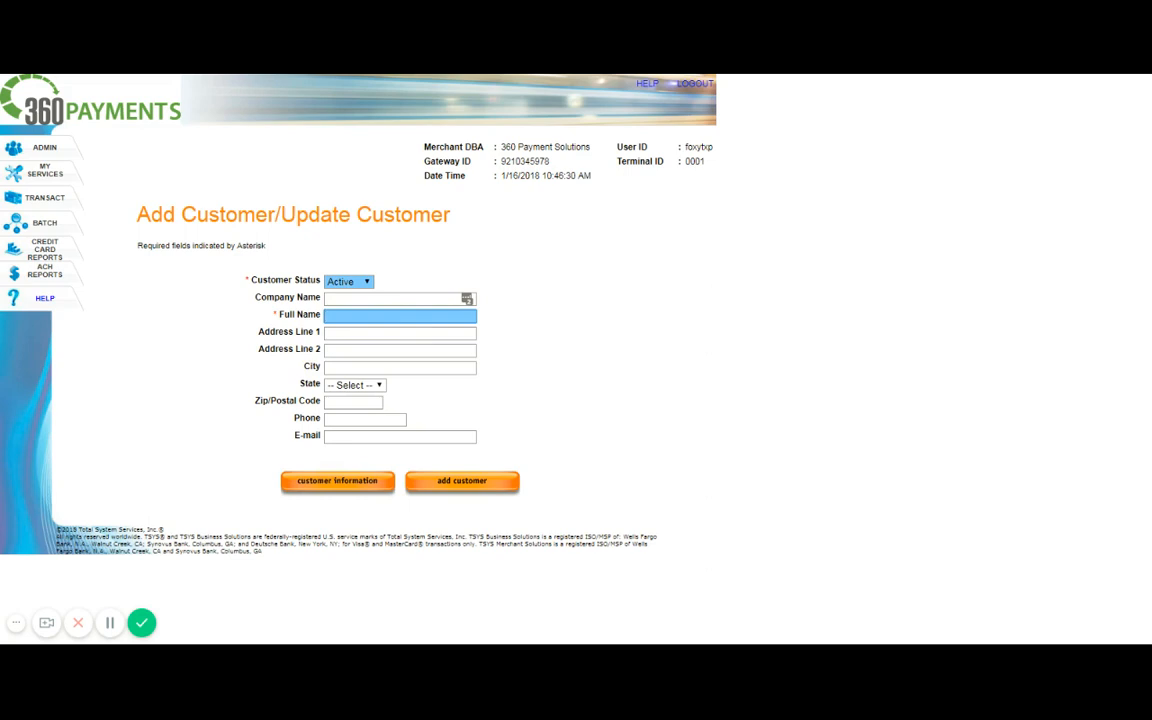
{"action": "type", "text": "Test Customer E"}
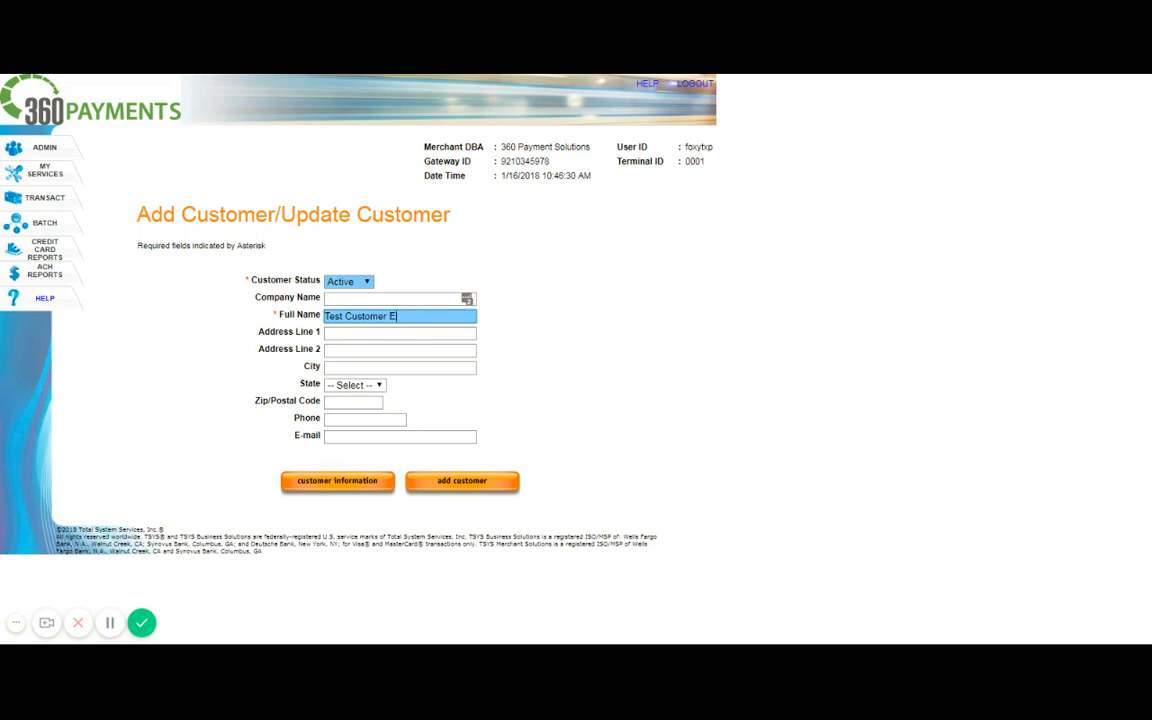
{"action": "type", "text": "xample"}
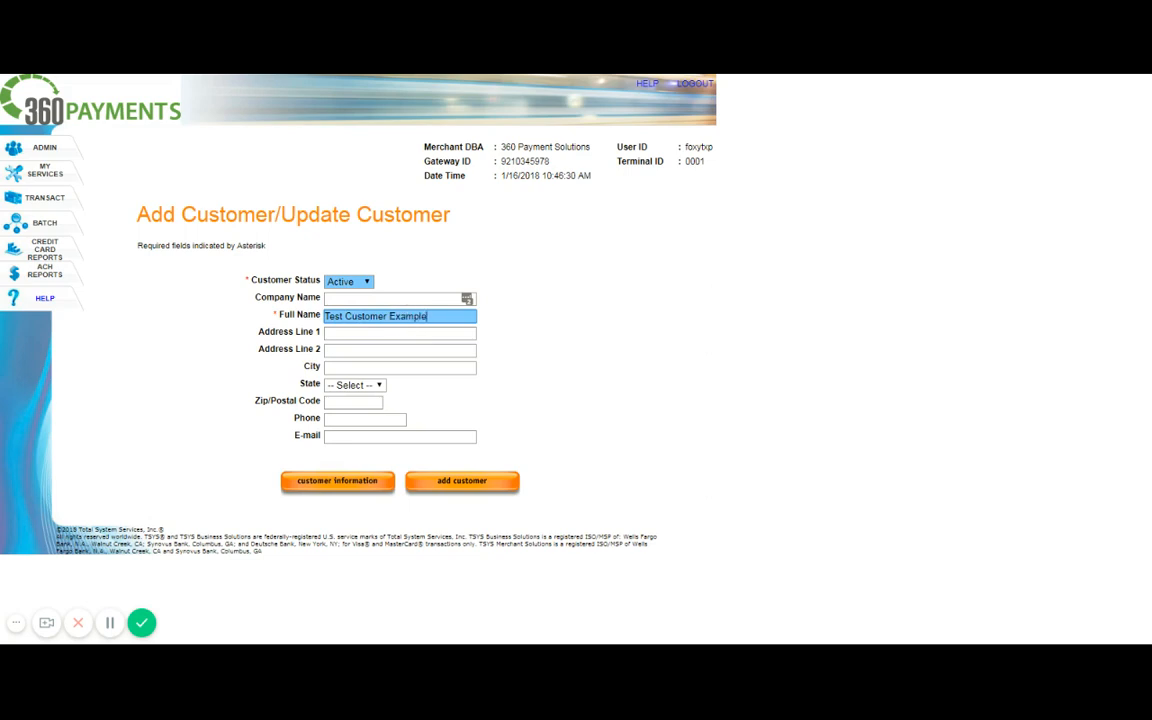
Step: Enter the address 321 Example Lane, San Jose, zip 95112
{"action": "left_click", "coordinate": [400, 332]}
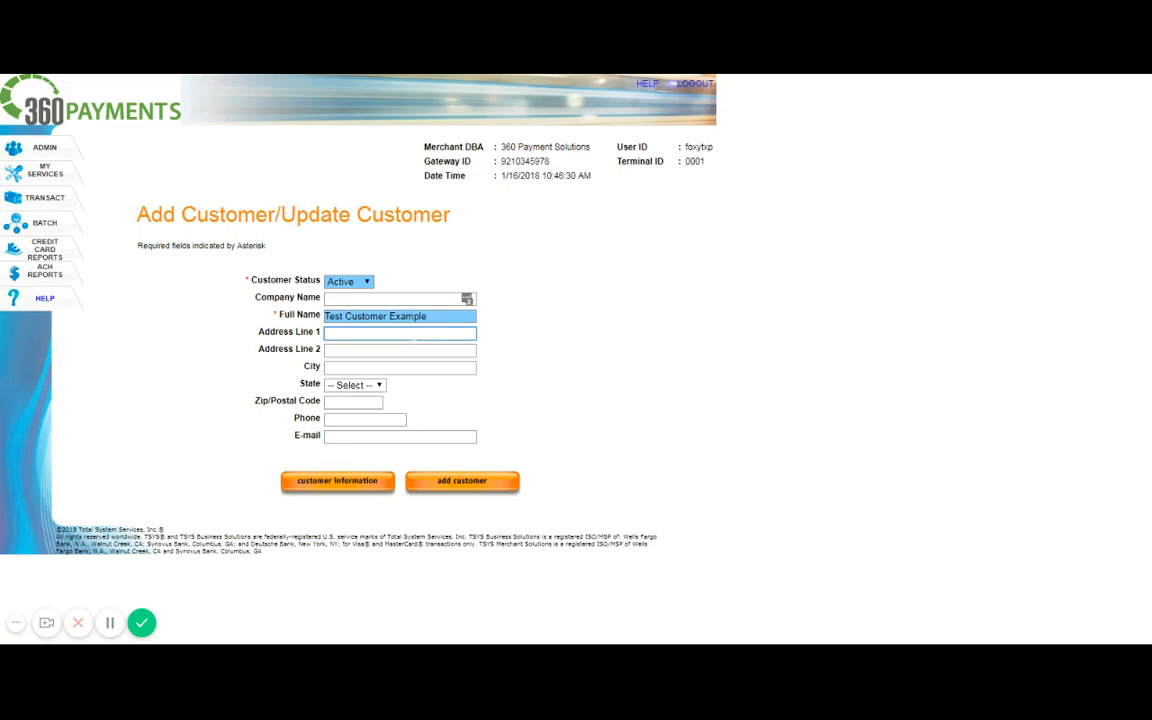
{"action": "type", "text": "321"}
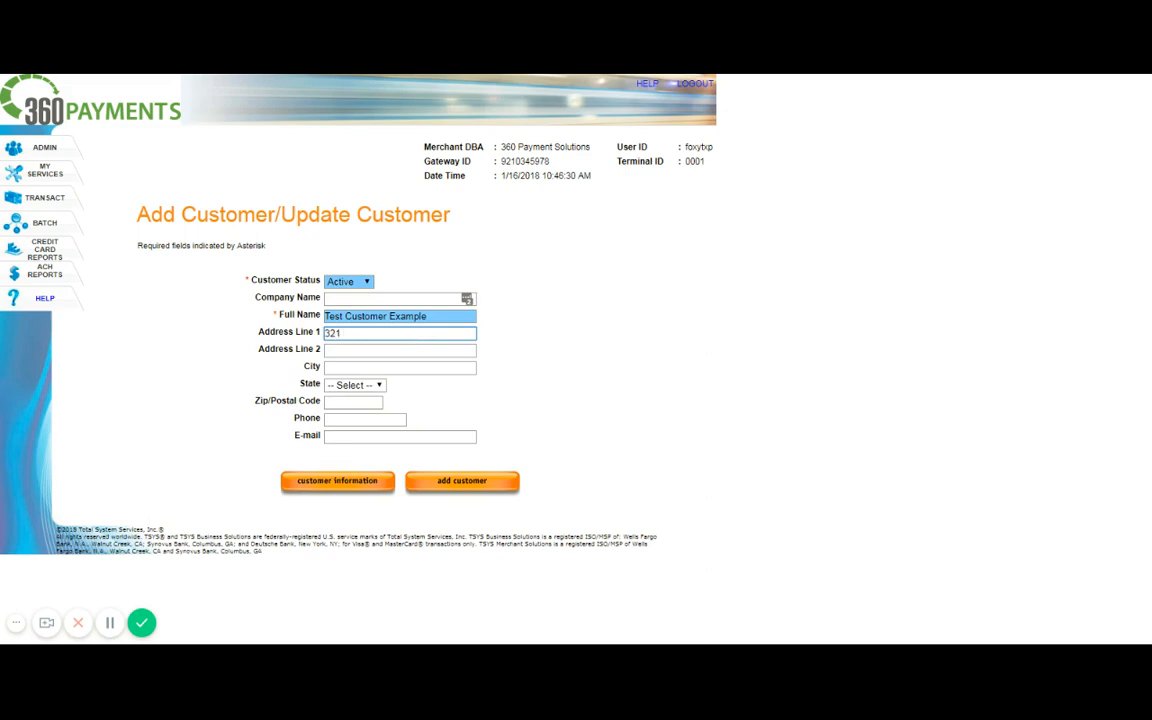
{"action": "type", "text": "Example"}
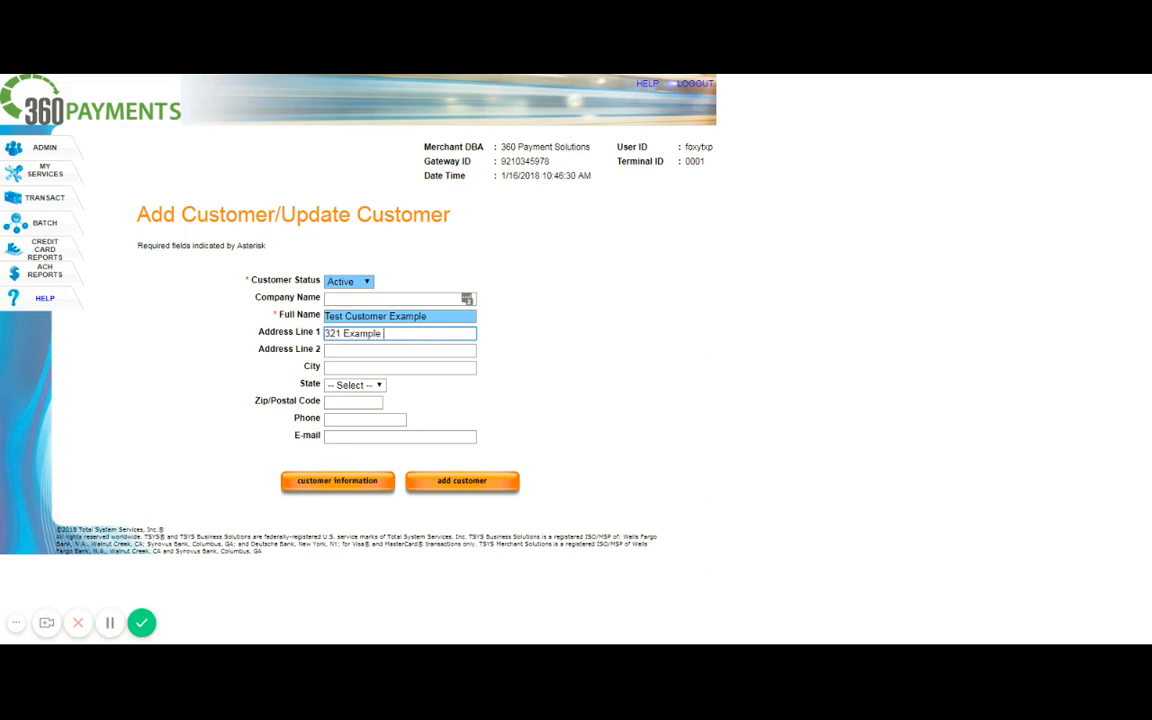
{"action": "type", "text": "Lane"}
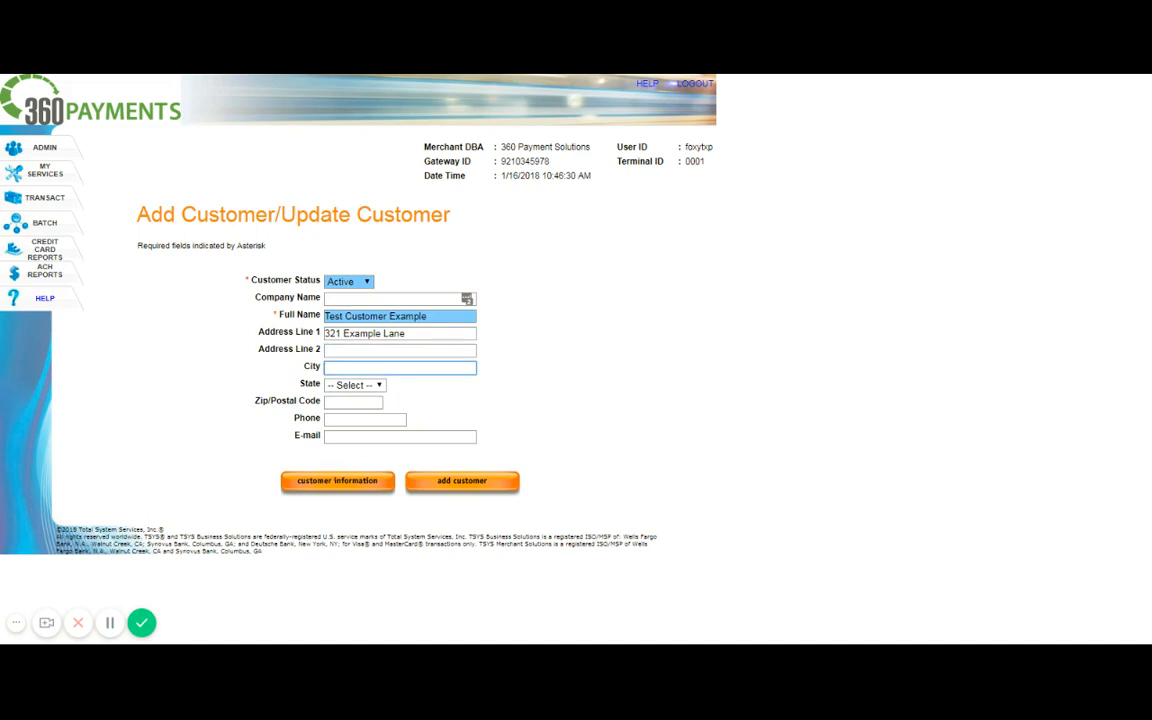
{"action": "type", "text": "San Jose"}
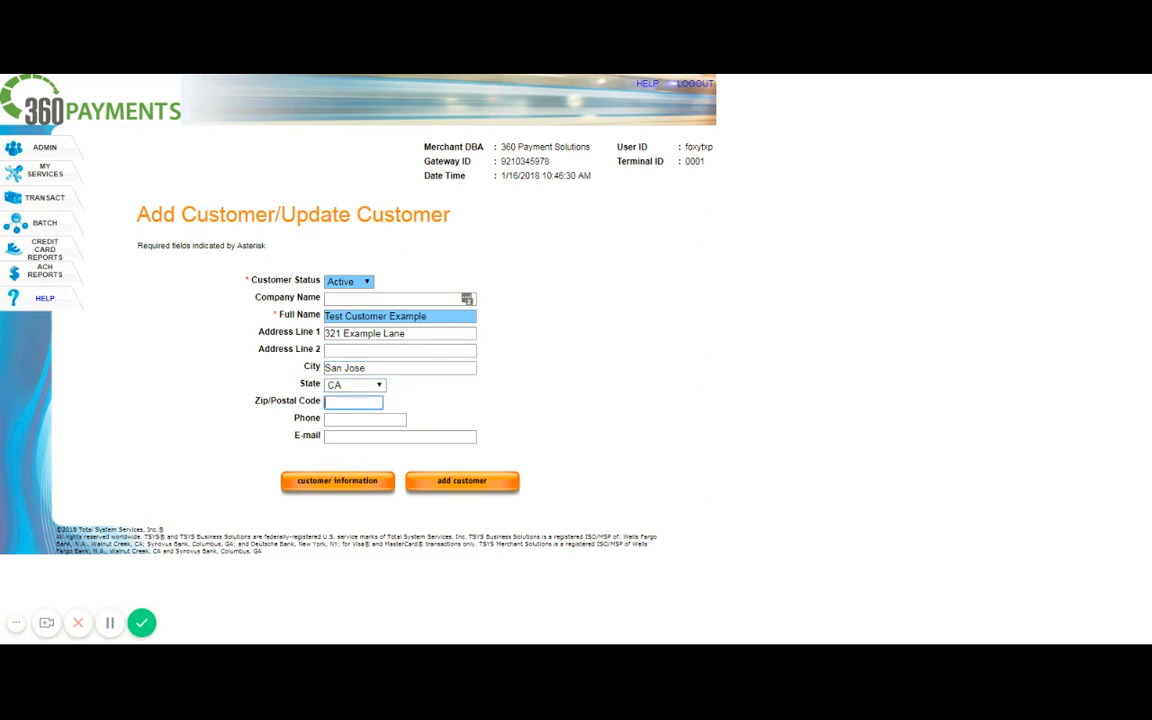
{"action": "type", "text": "95112"}
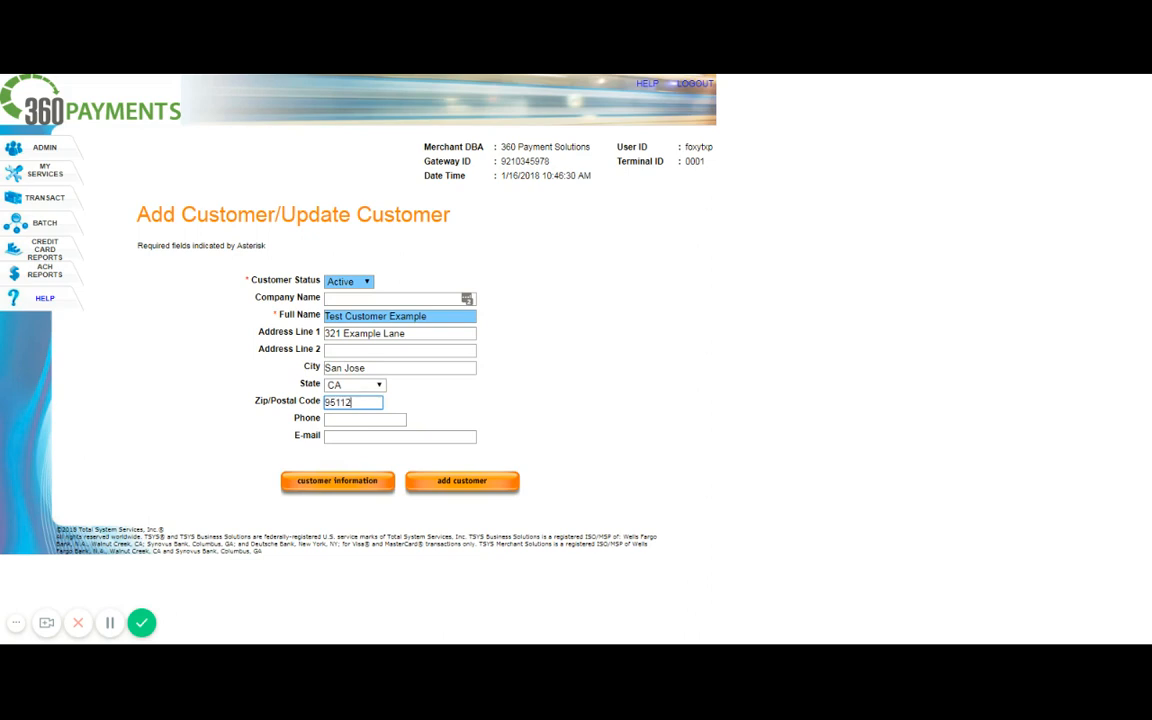
Step: Enter the customer's 408 phone number and payments e-mail address
{"action": "left_click", "coordinate": [364, 418]}
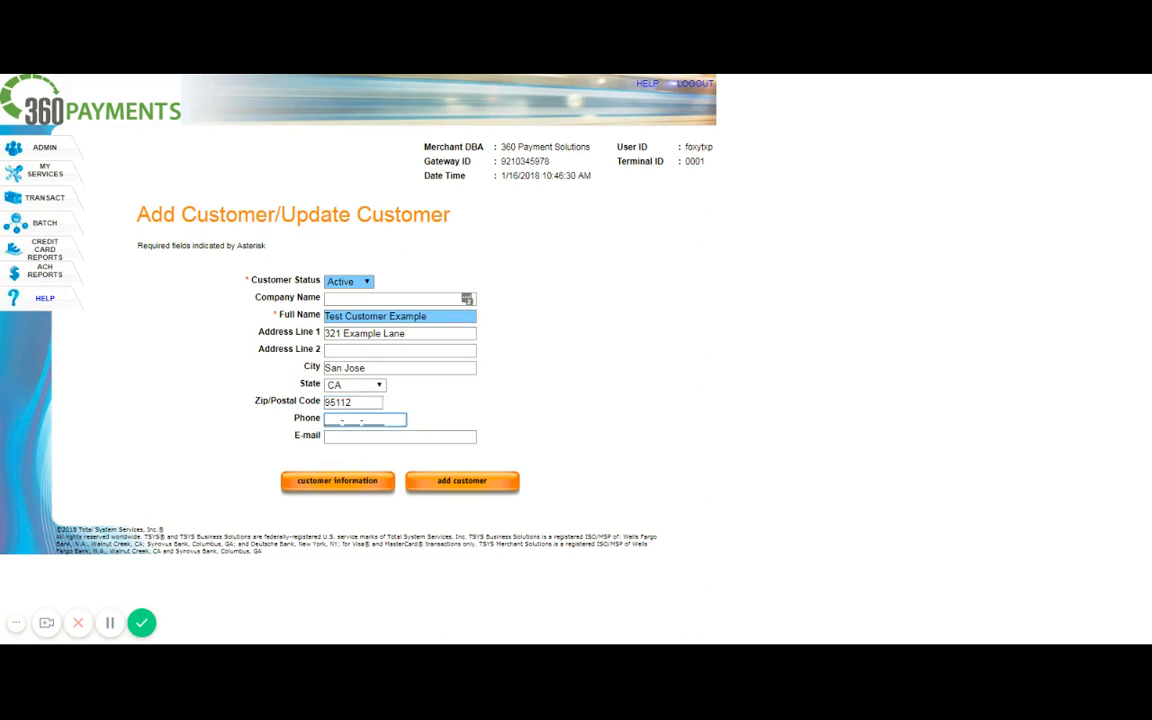
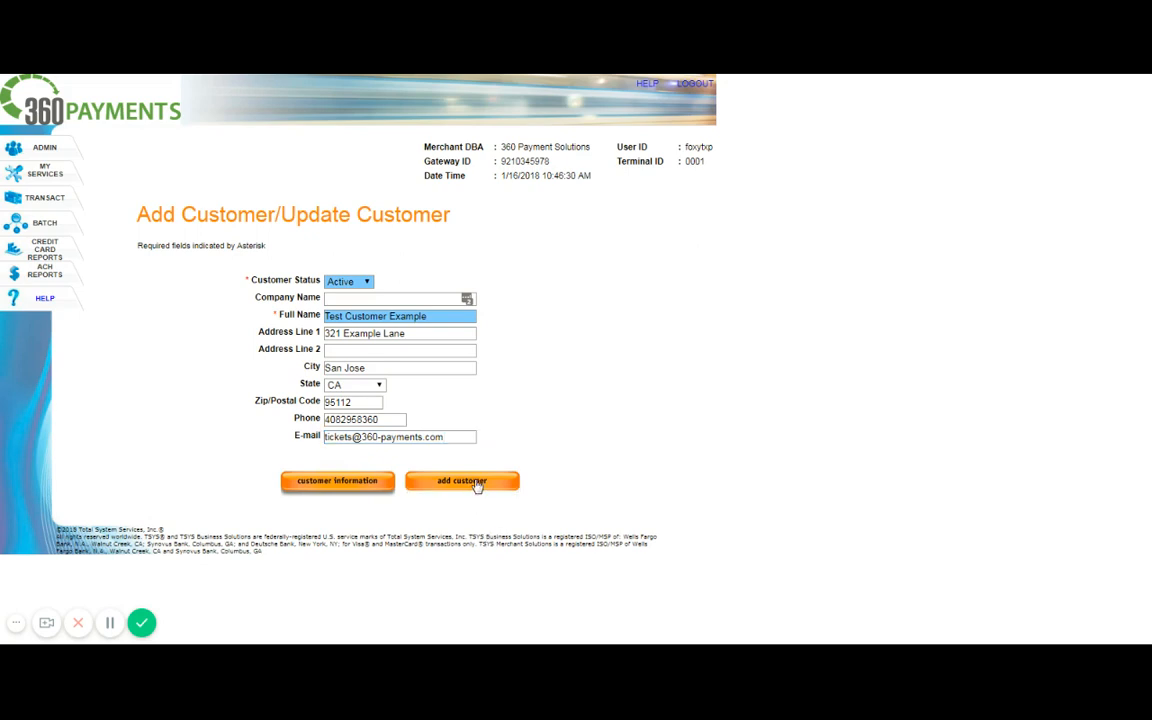
Step: Submit the customer and answer Yes to adding a wallet
{"action": "left_click", "coordinate": [462, 481]}
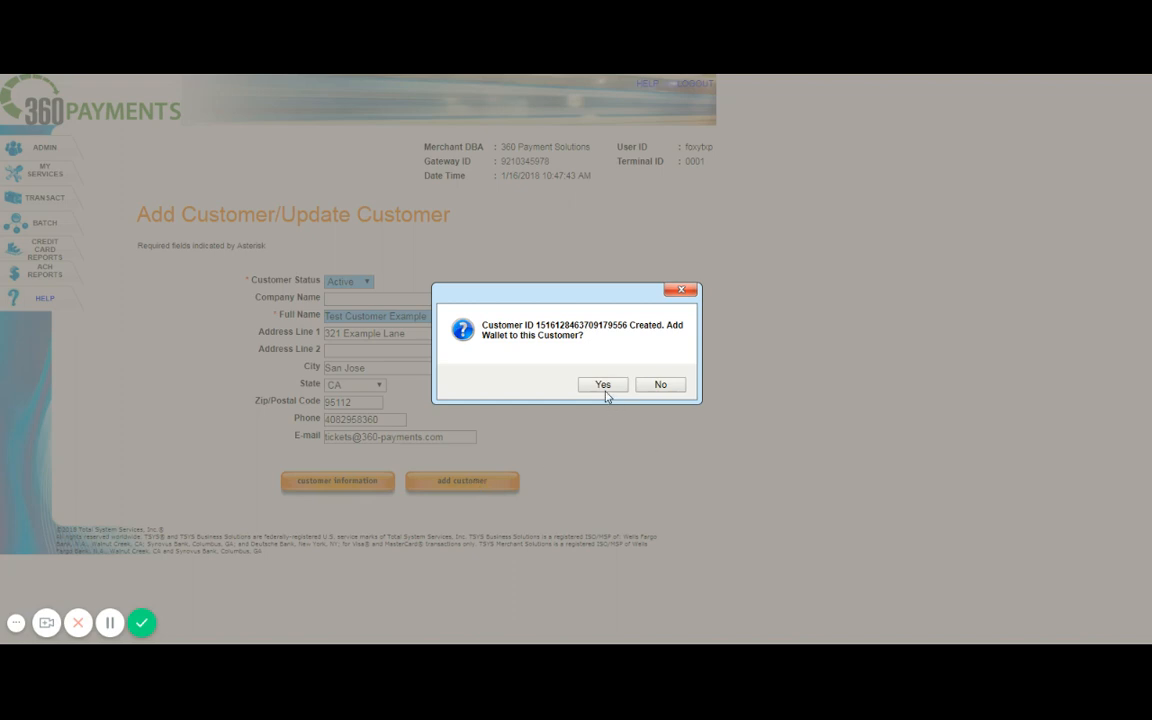
{"action": "left_click", "coordinate": [602, 384]}
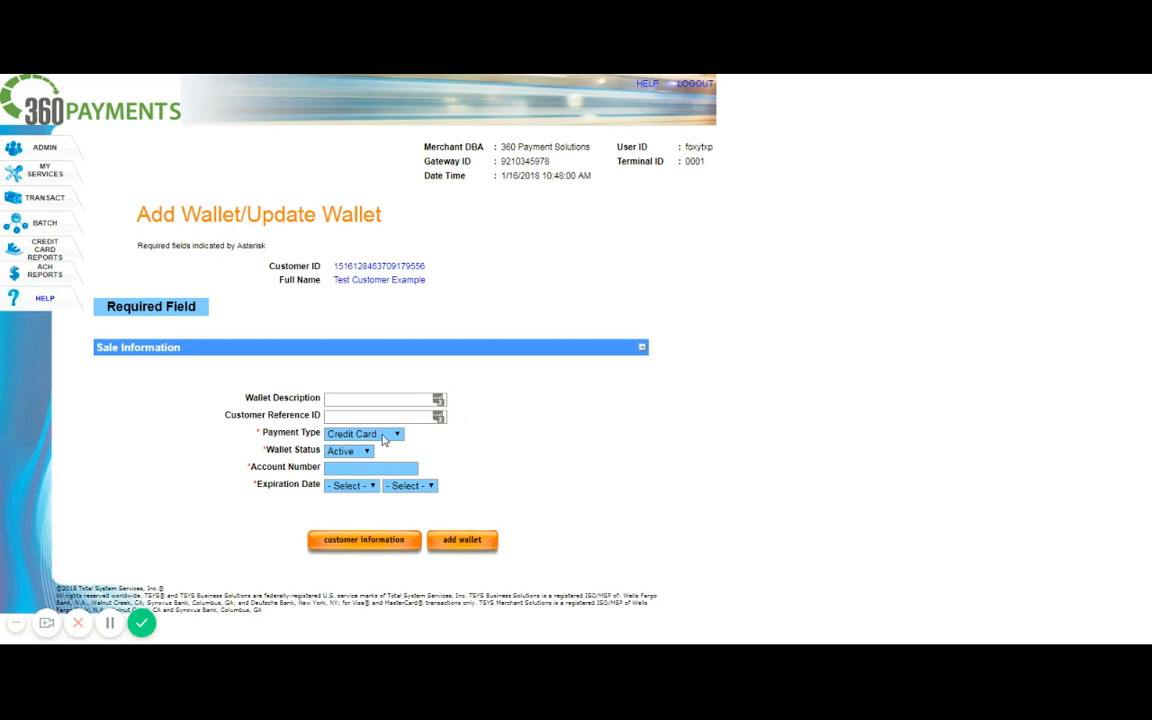
Step: Enter the card account number and set expiration to Dec 2021
{"action": "left_click", "coordinate": [371, 467]}
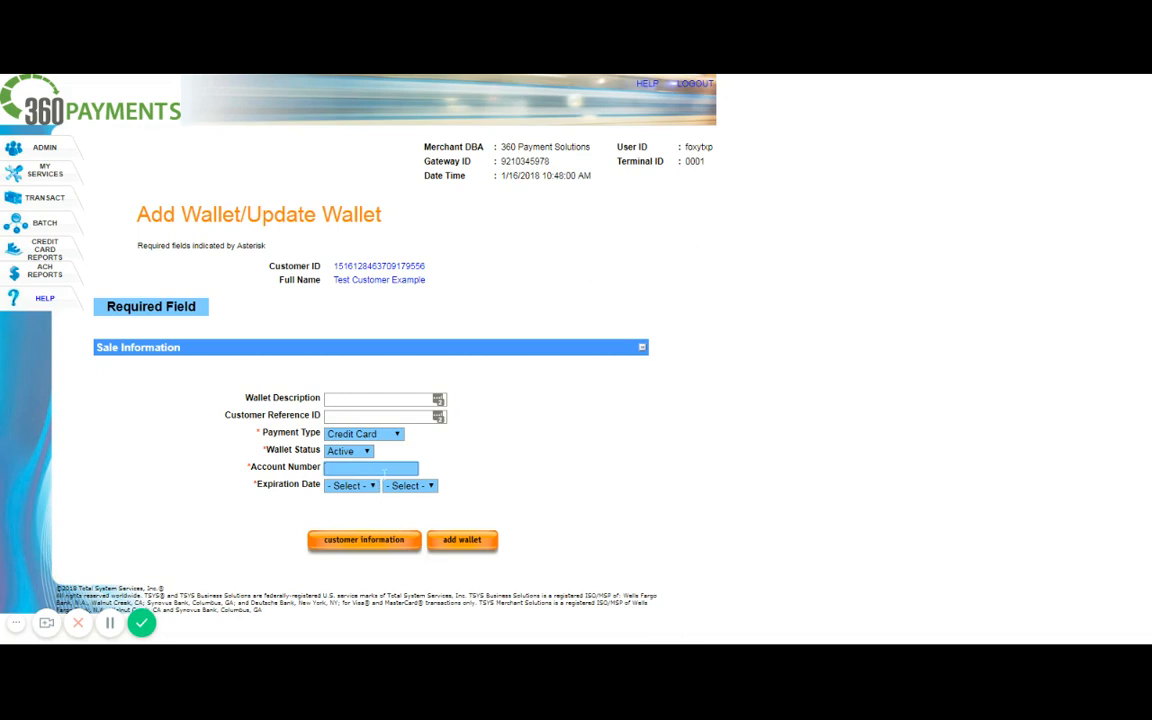
{"action": "type", "text": "61"}
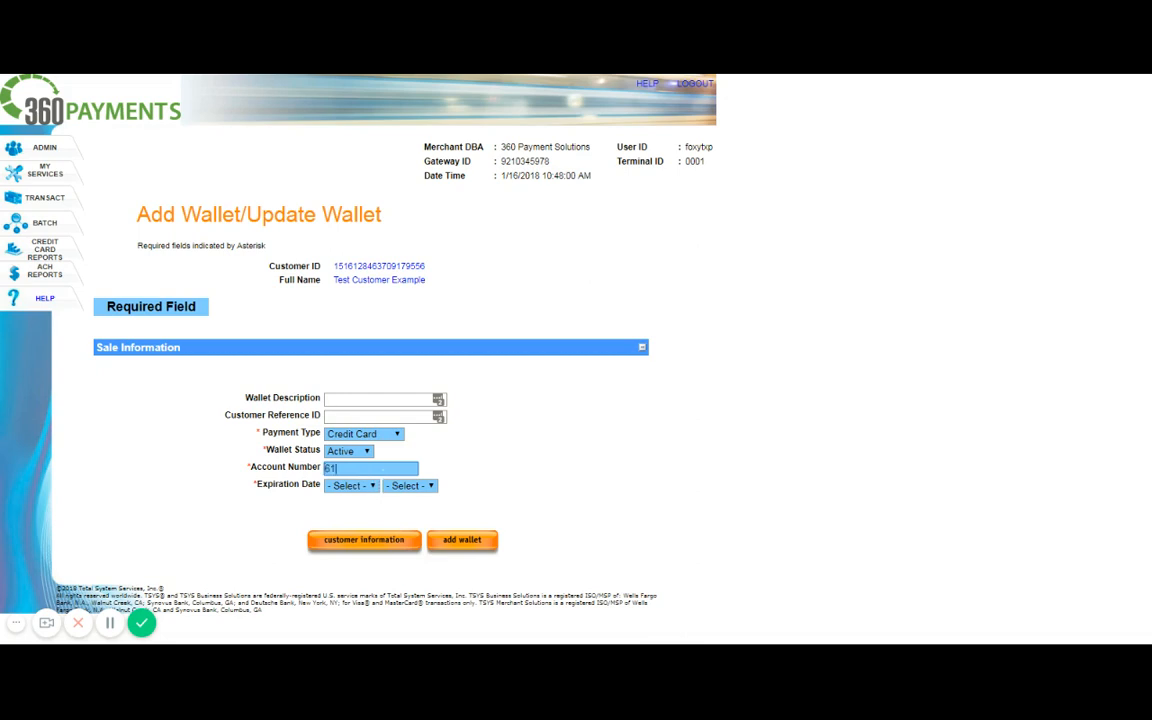
{"action": "type", "text": "000000000"}
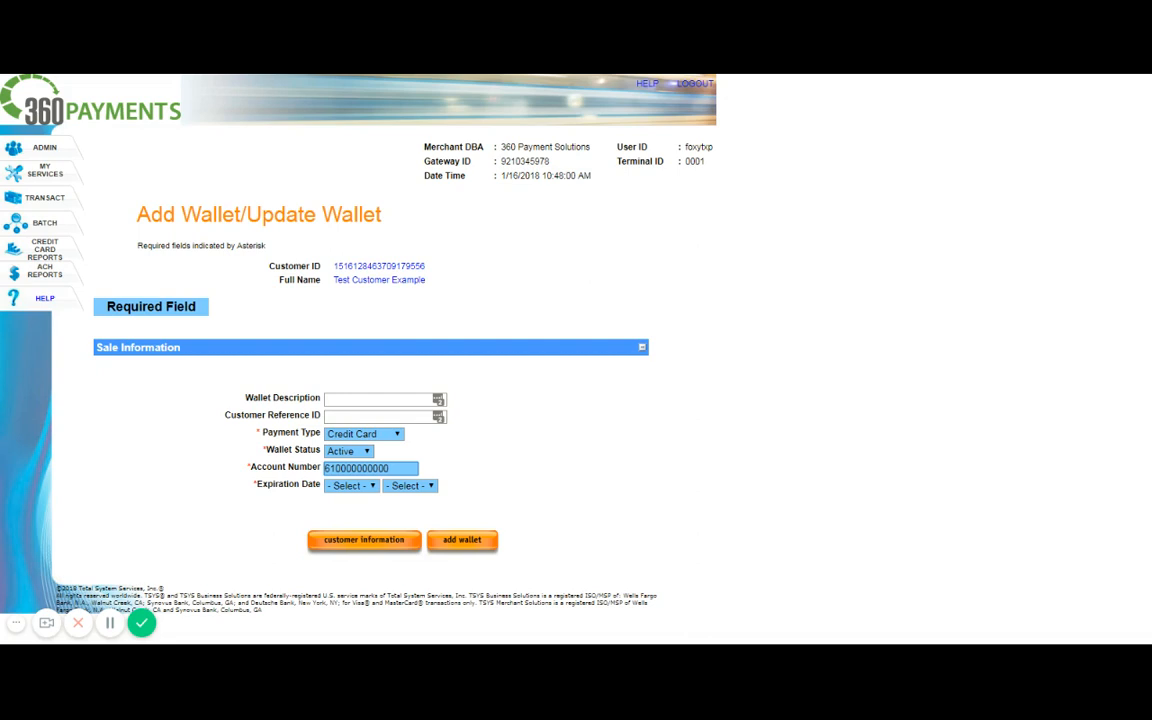
{"action": "type", "text": "0000"}
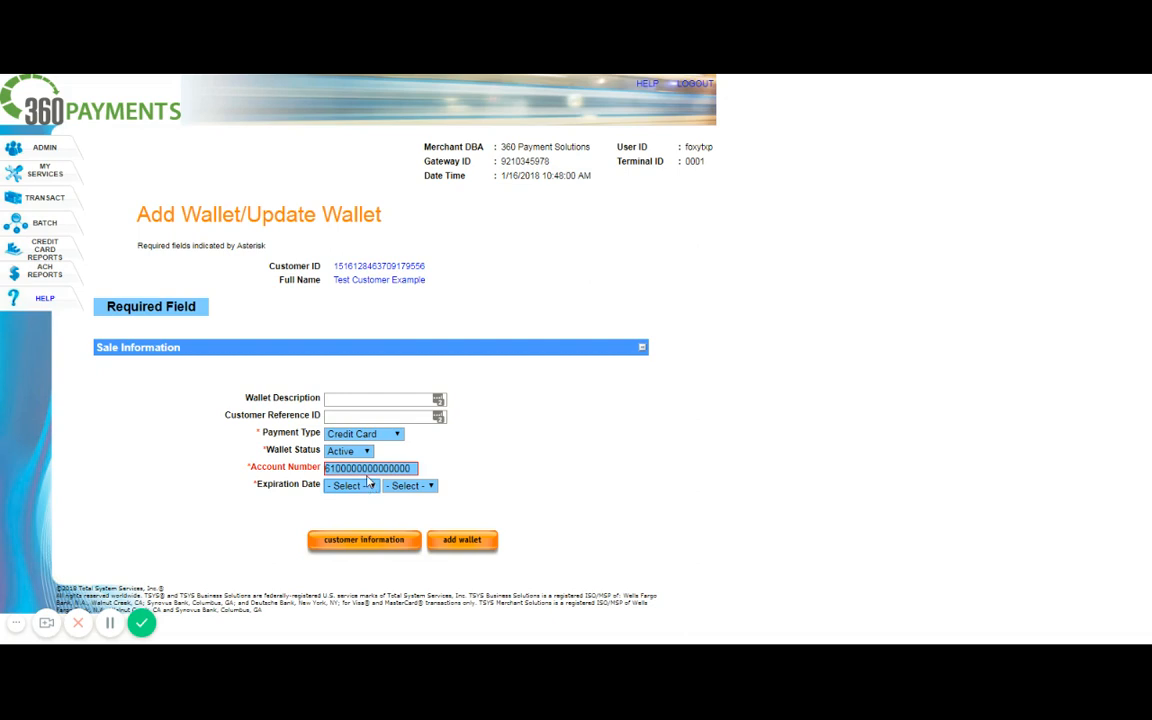
{"action": "left_click", "coordinate": [350, 485]}
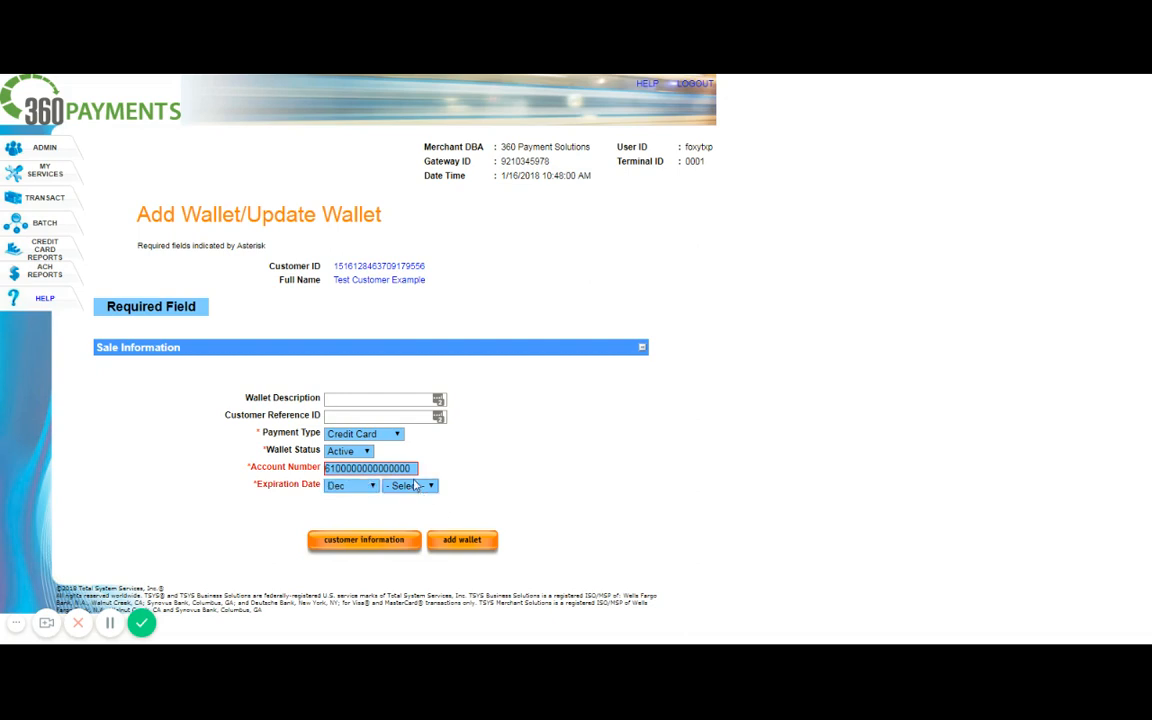
{"action": "left_click", "coordinate": [410, 485]}
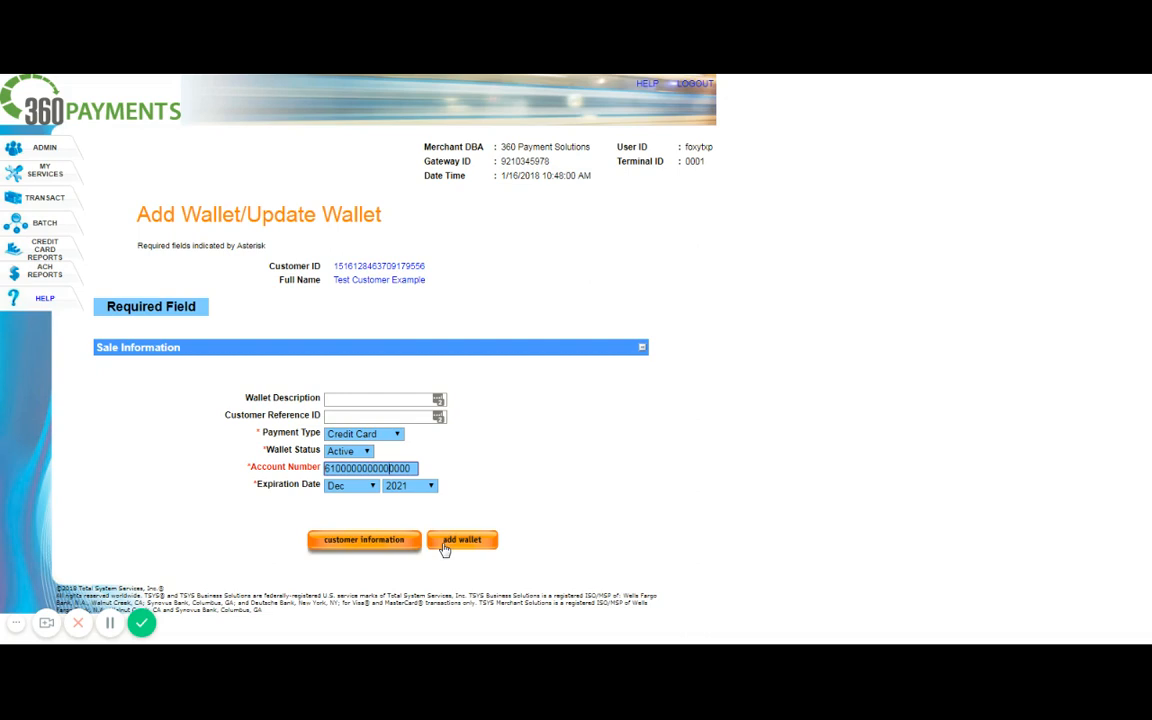
Step: Submit the wallet, which returns an 'Invalid Credit Card Number' error
{"action": "left_click", "coordinate": [461, 539]}
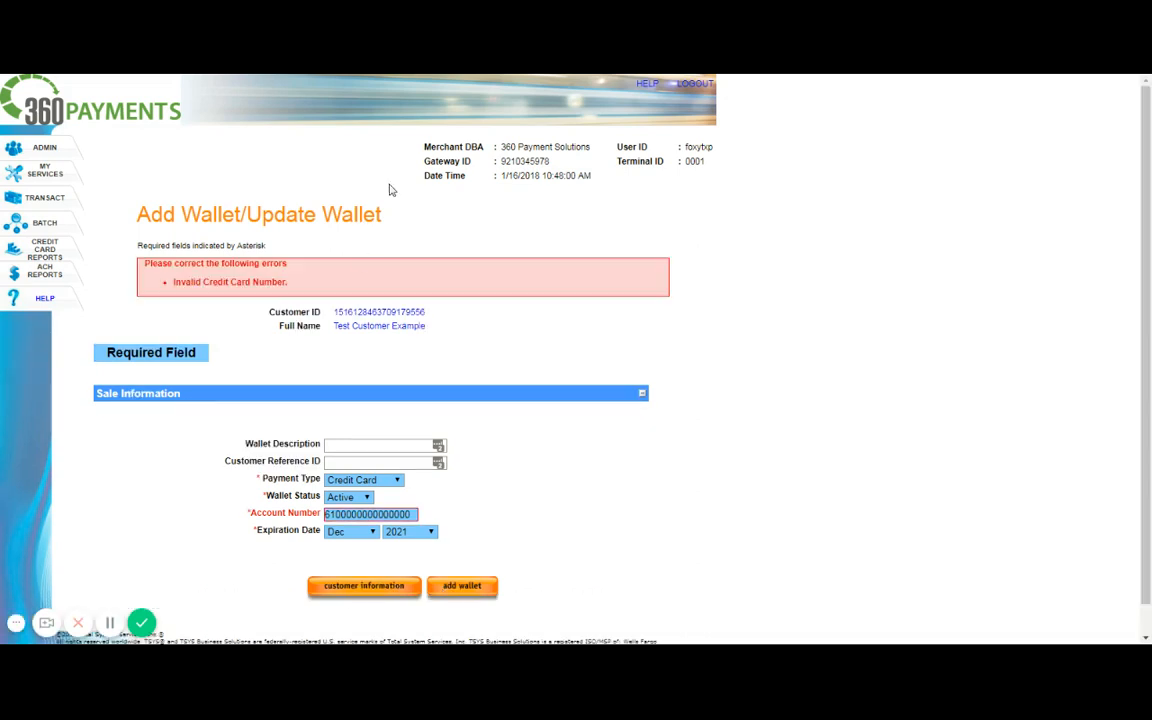
{"action": "mouse_move", "coordinate": [324, 289]}
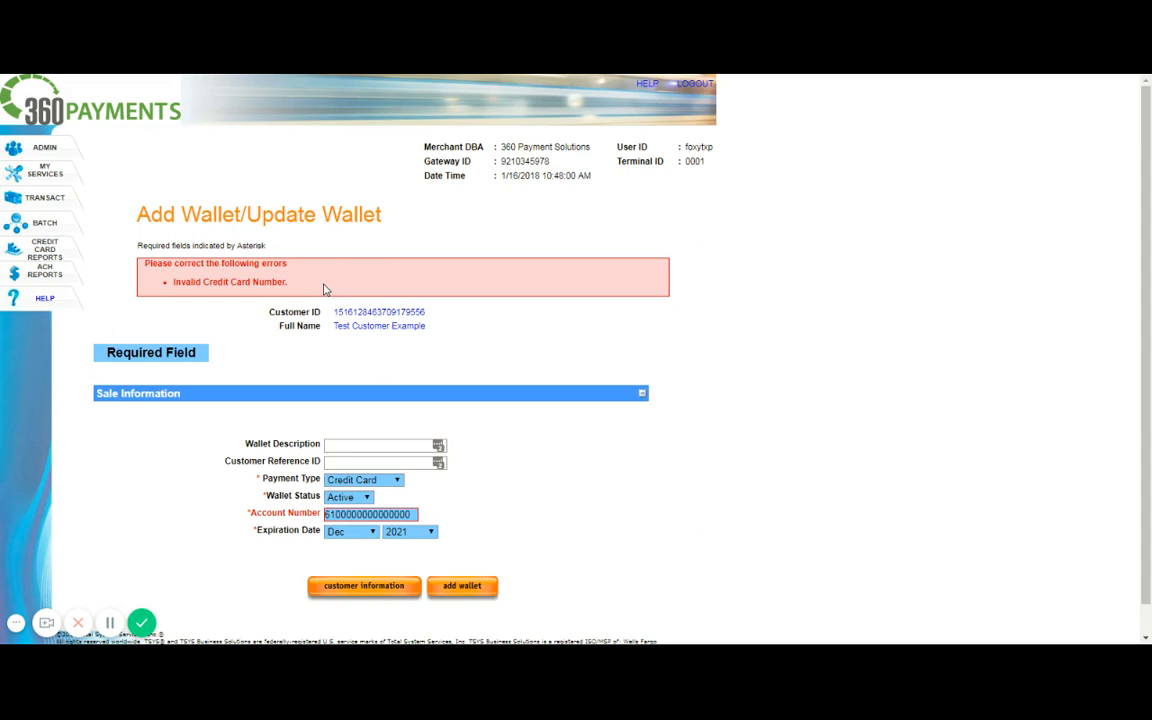
{"action": "mouse_move", "coordinate": [377, 312]}
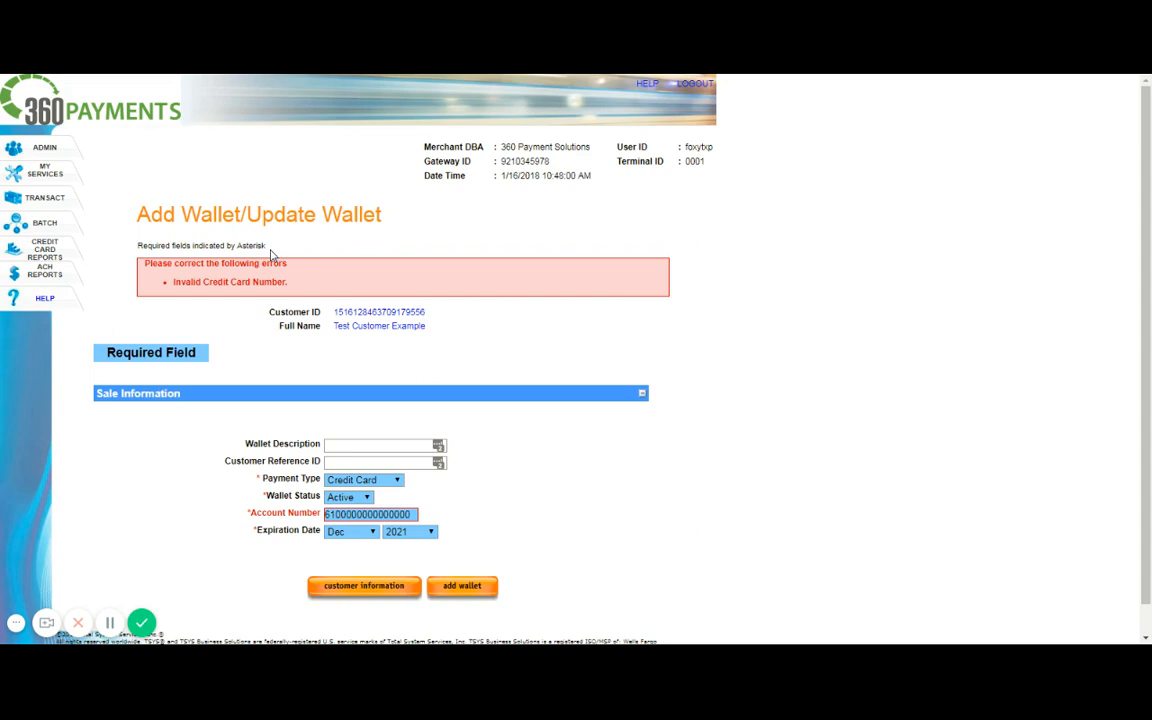
{"action": "mouse_move", "coordinate": [258, 240]}
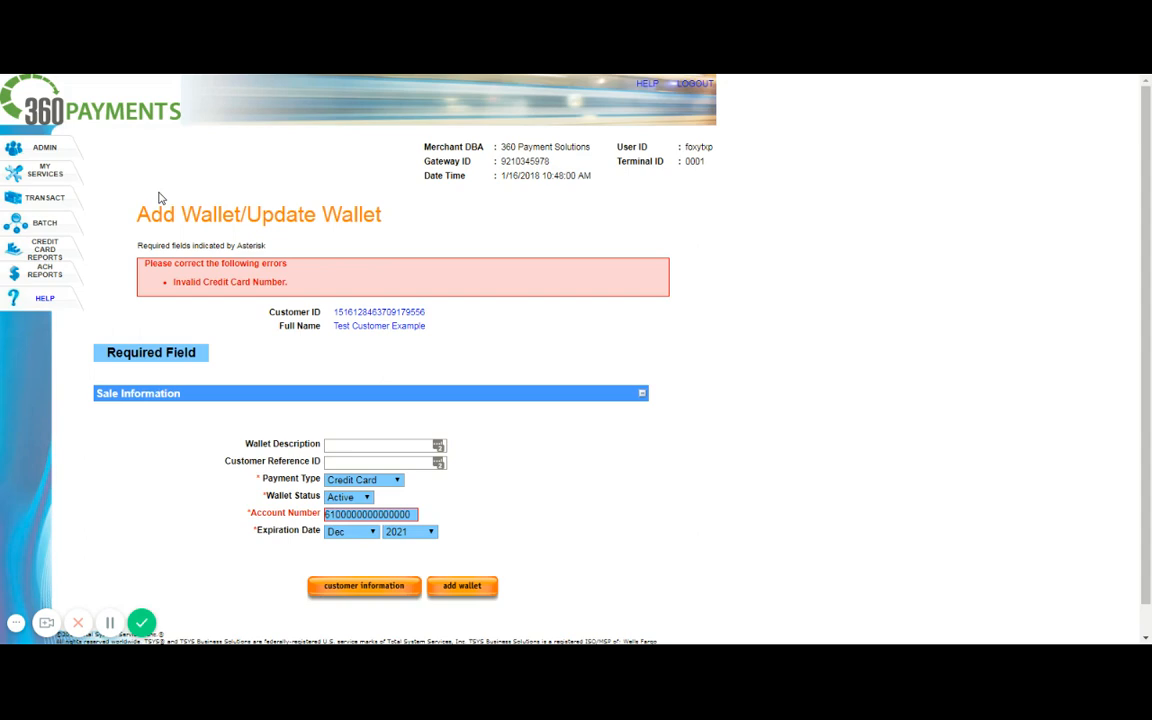
{"action": "mouse_move", "coordinate": [134, 205]}
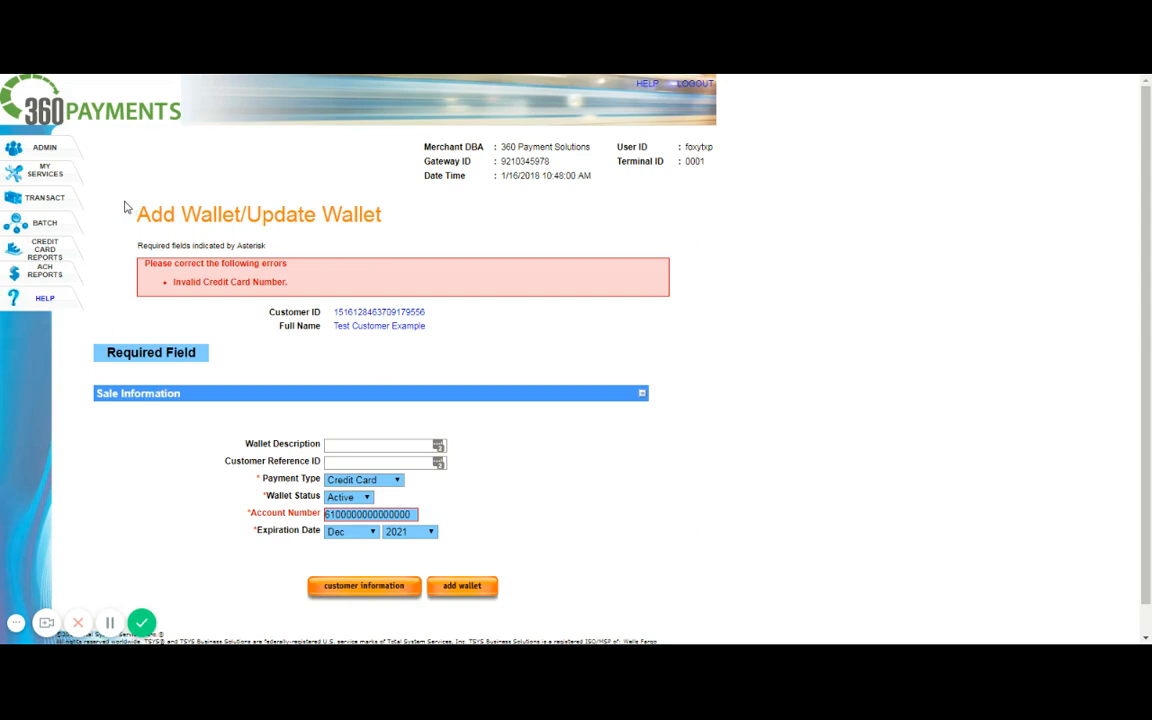
Step: Choose Sale from the Transact menu to get a blank Sale form
{"action": "left_click", "coordinate": [44, 197]}
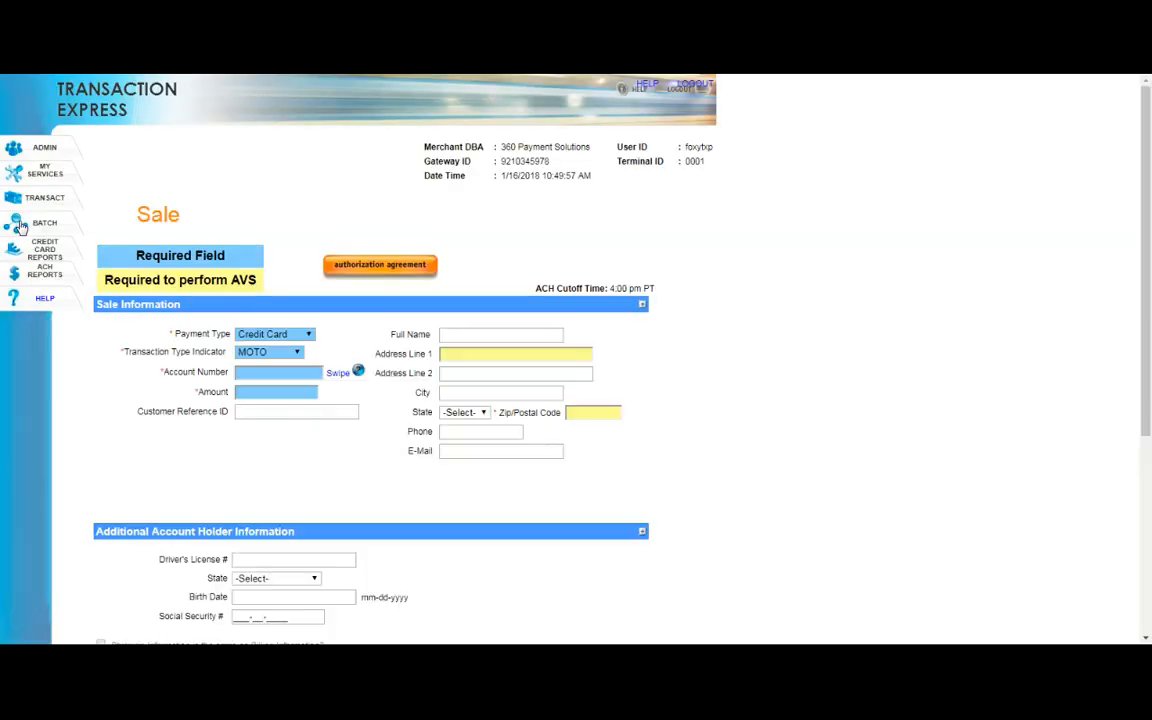
{"action": "left_click", "coordinate": [358, 371]}
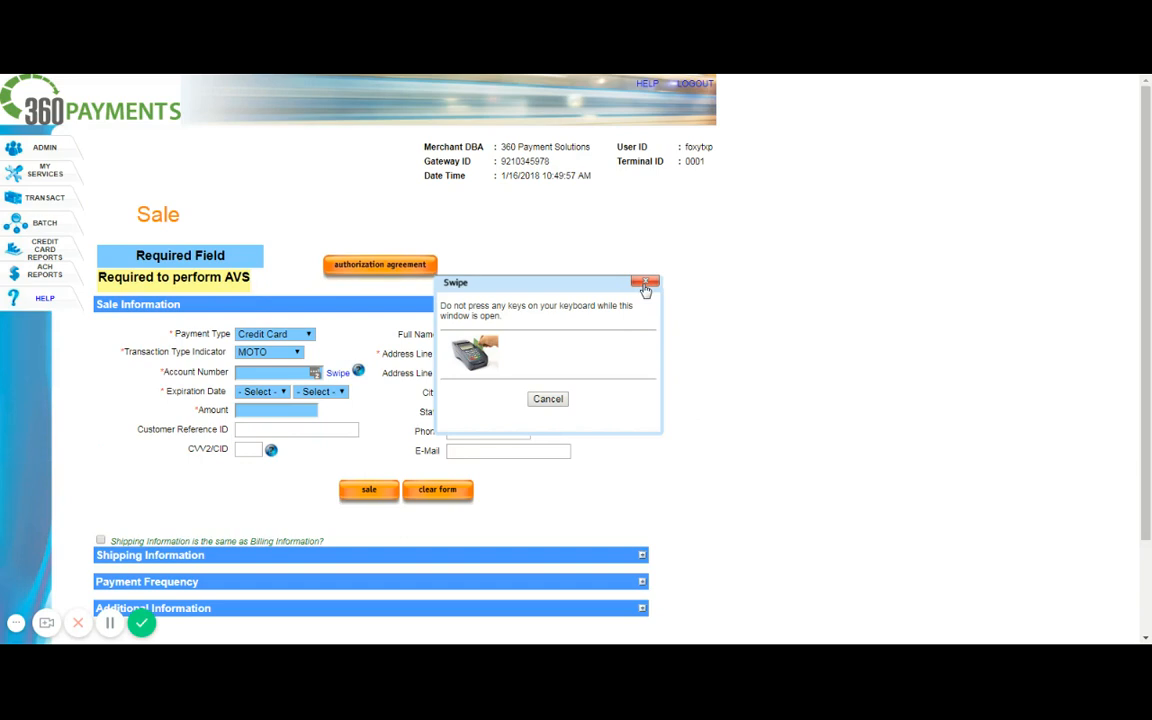
{"action": "left_click", "coordinate": [645, 283]}
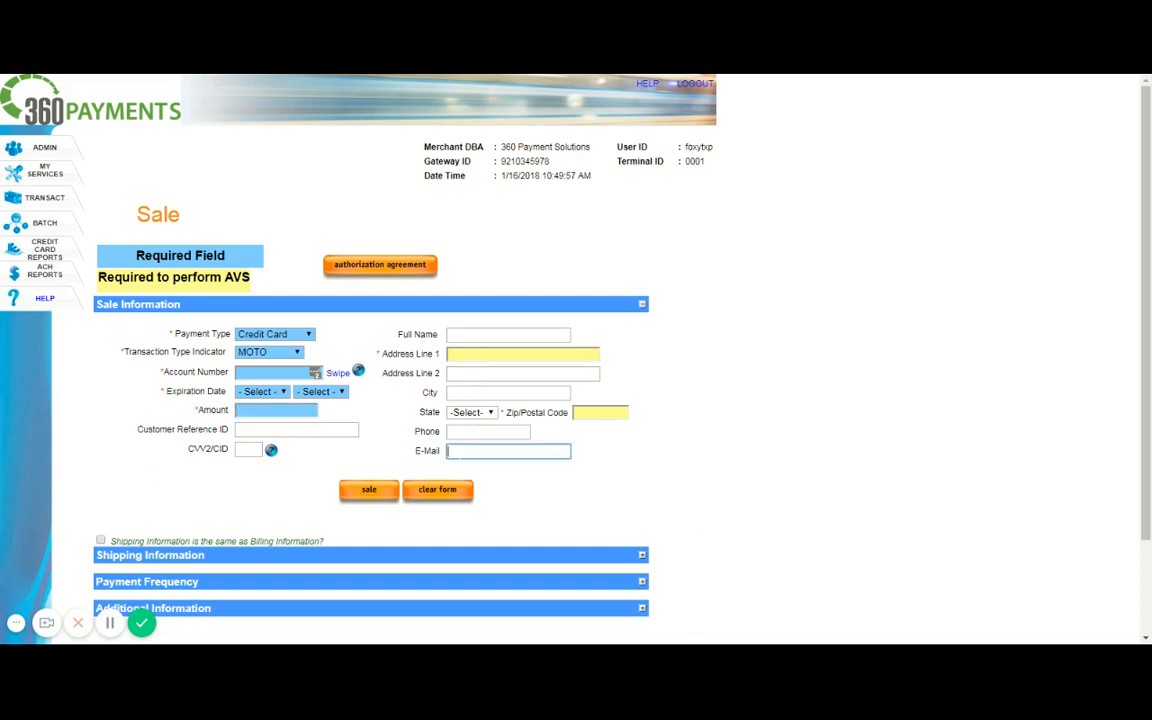
{"action": "left_click", "coordinate": [508, 451]}
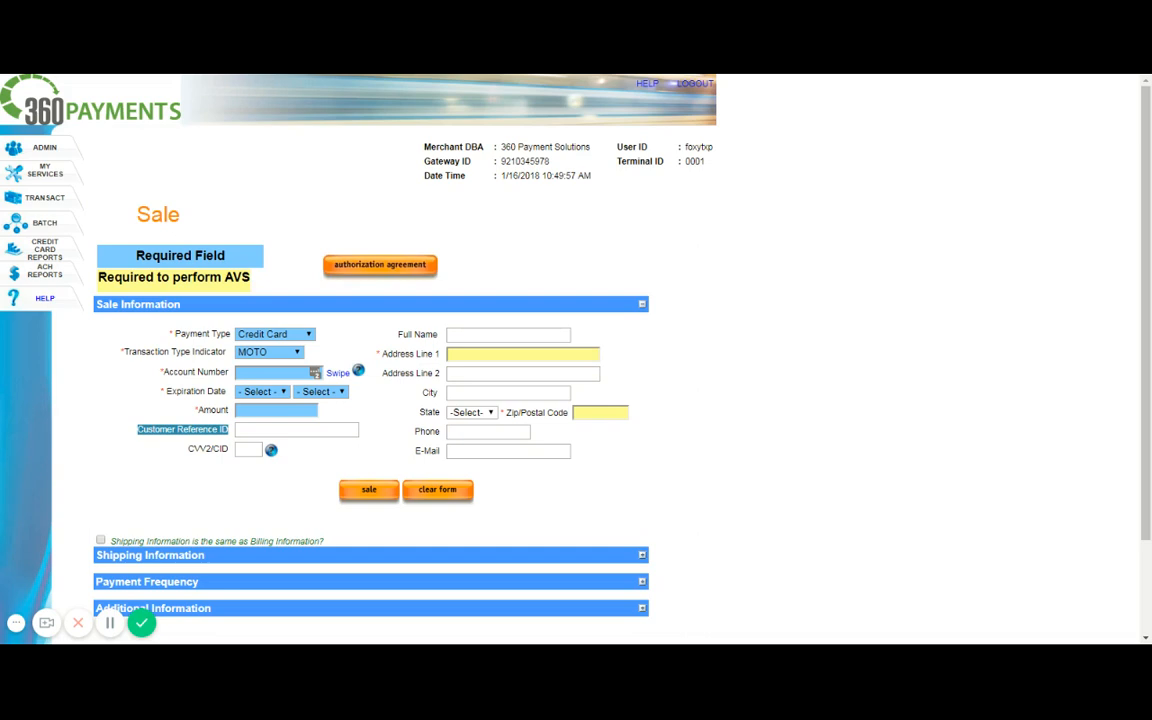
{"action": "left_click", "coordinate": [296, 429]}
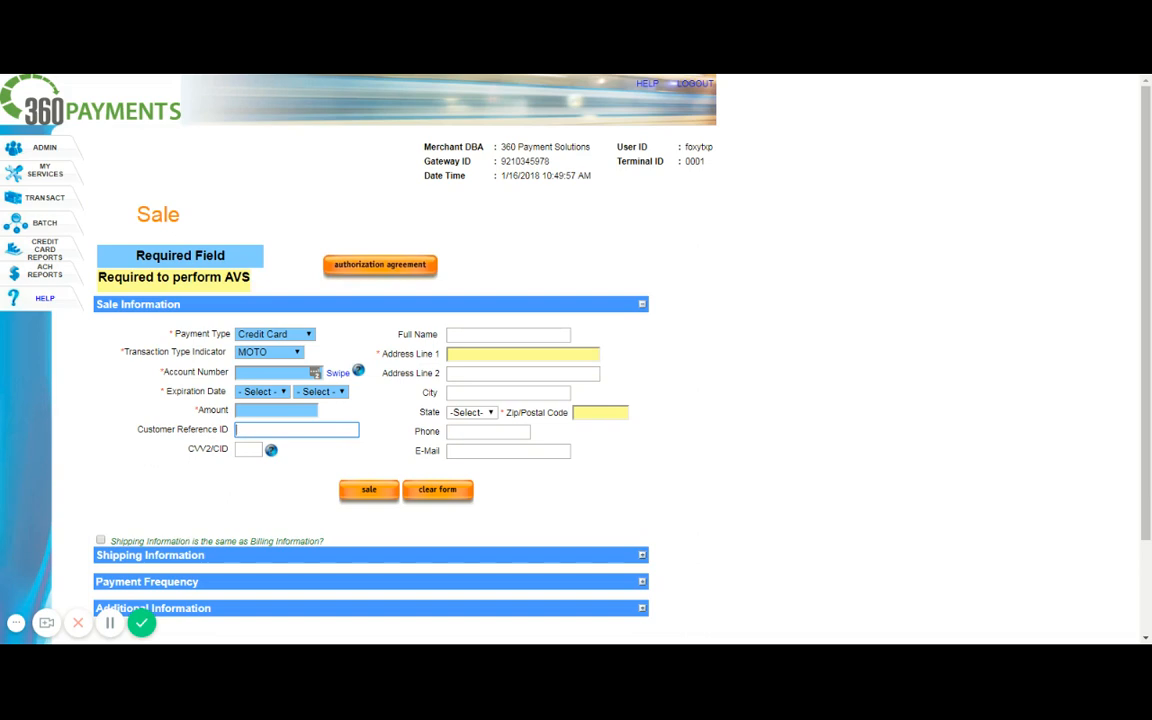
{"action": "left_click", "coordinate": [297, 429]}
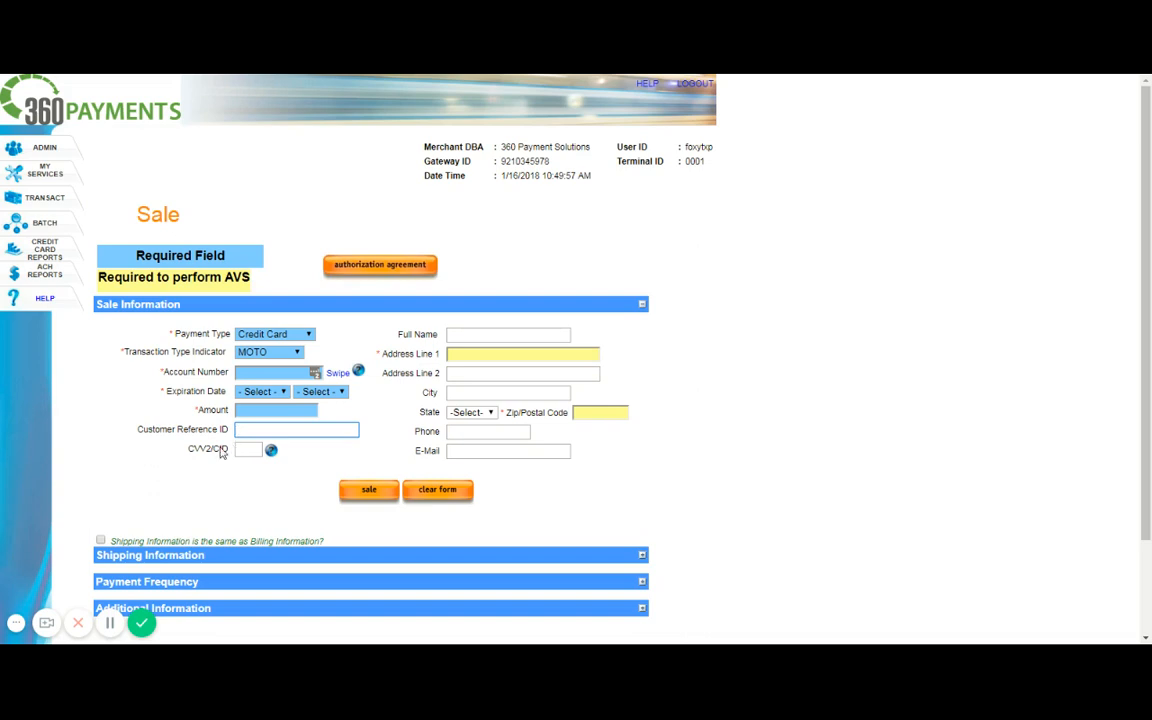
{"action": "double_click", "coordinate": [203, 449]}
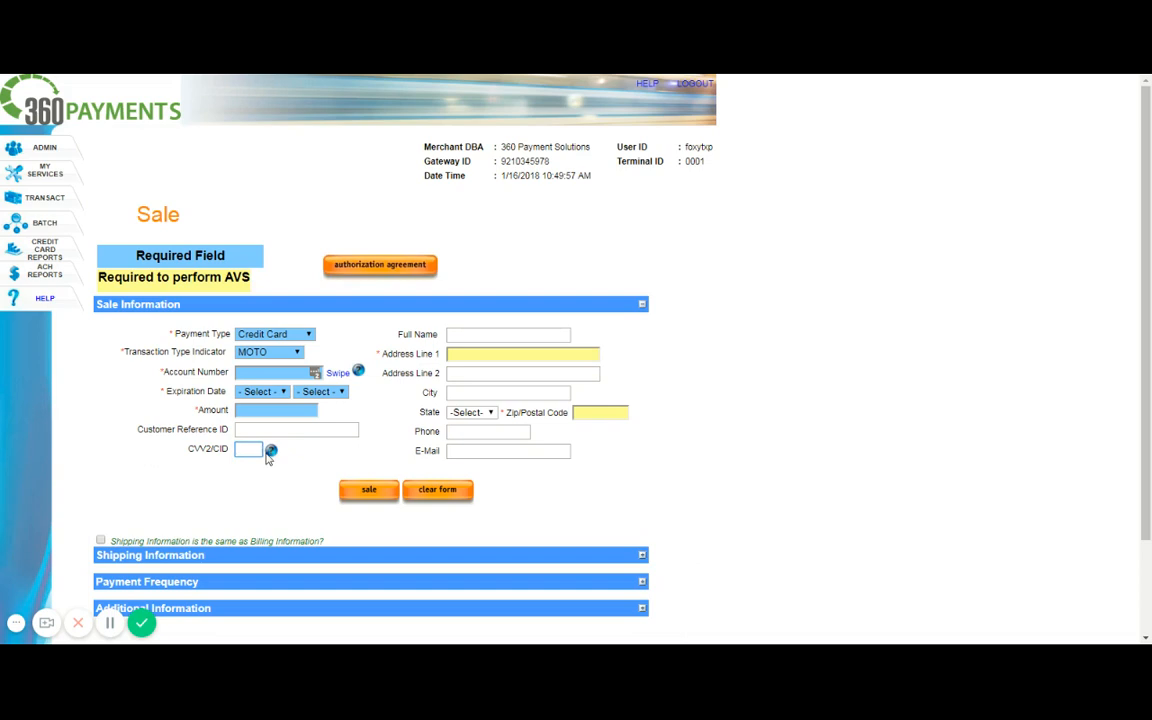
{"action": "left_click", "coordinate": [247, 449]}
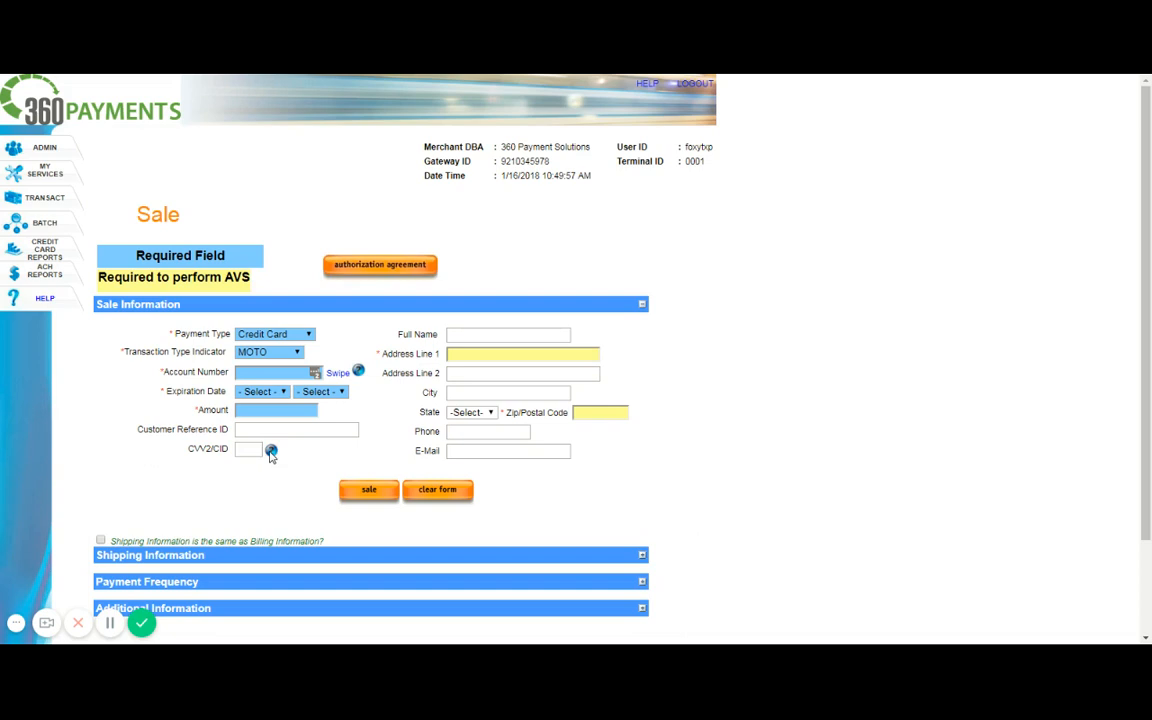
{"action": "mouse_move", "coordinate": [270, 450]}
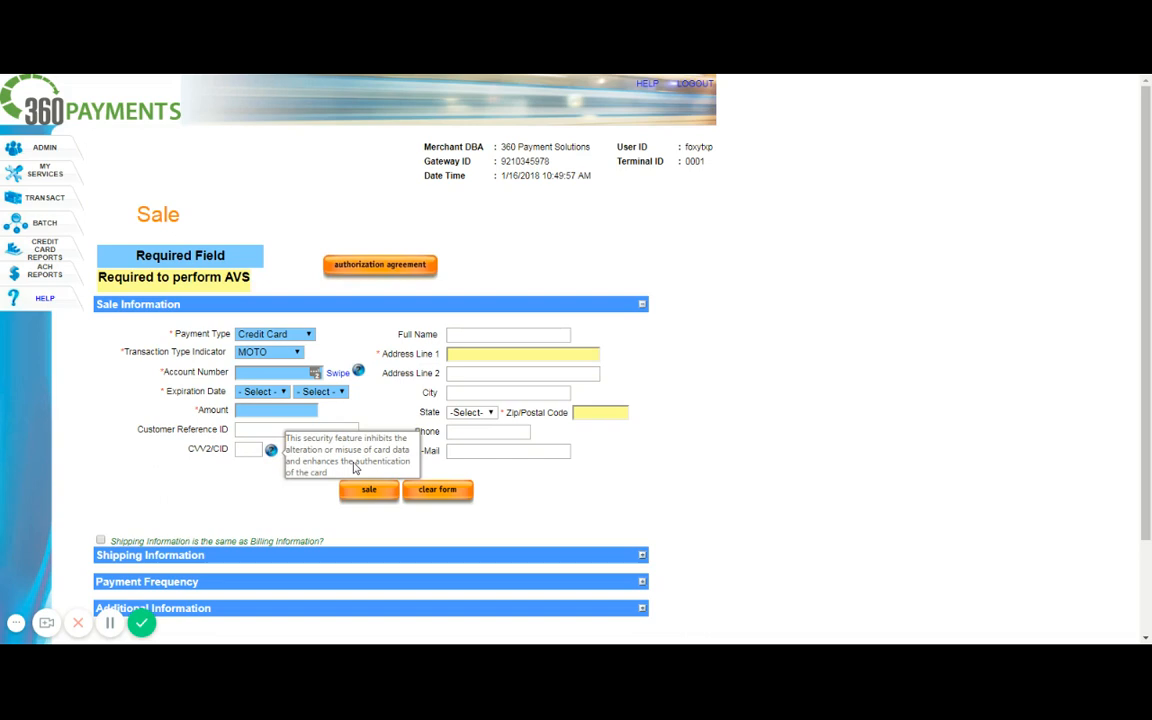
{"action": "mouse_move", "coordinate": [302, 500]}
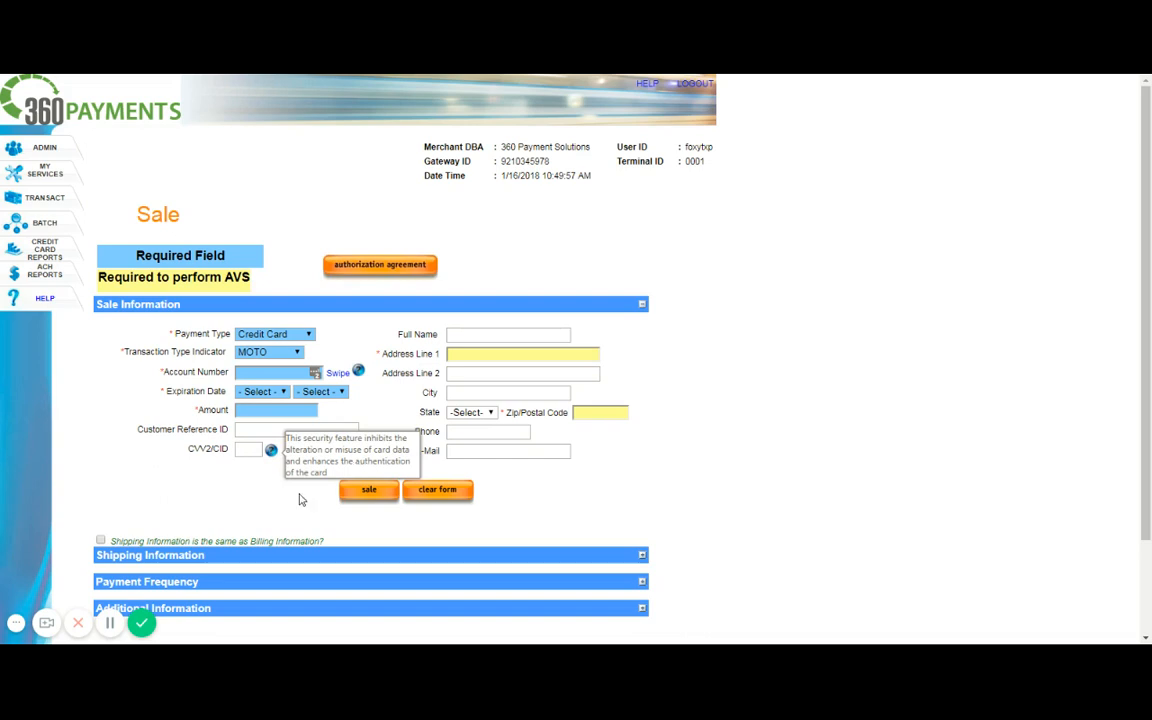
{"action": "mouse_move", "coordinate": [268, 511]}
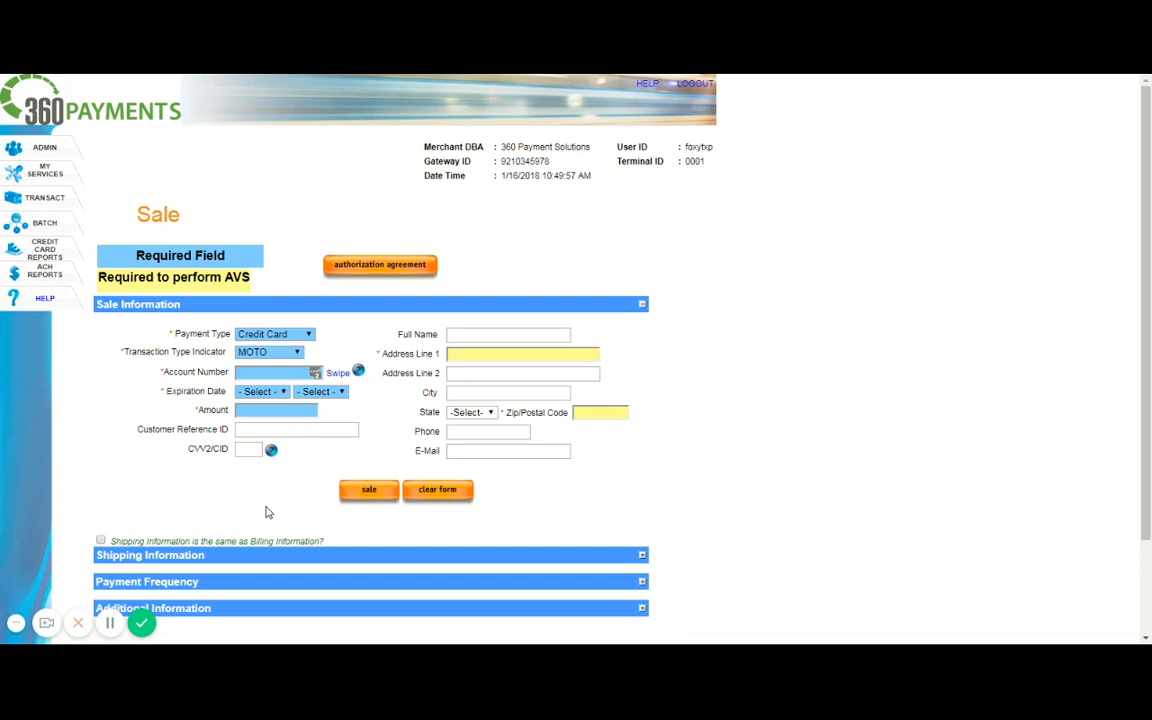
{"action": "mouse_move", "coordinate": [137, 367]}
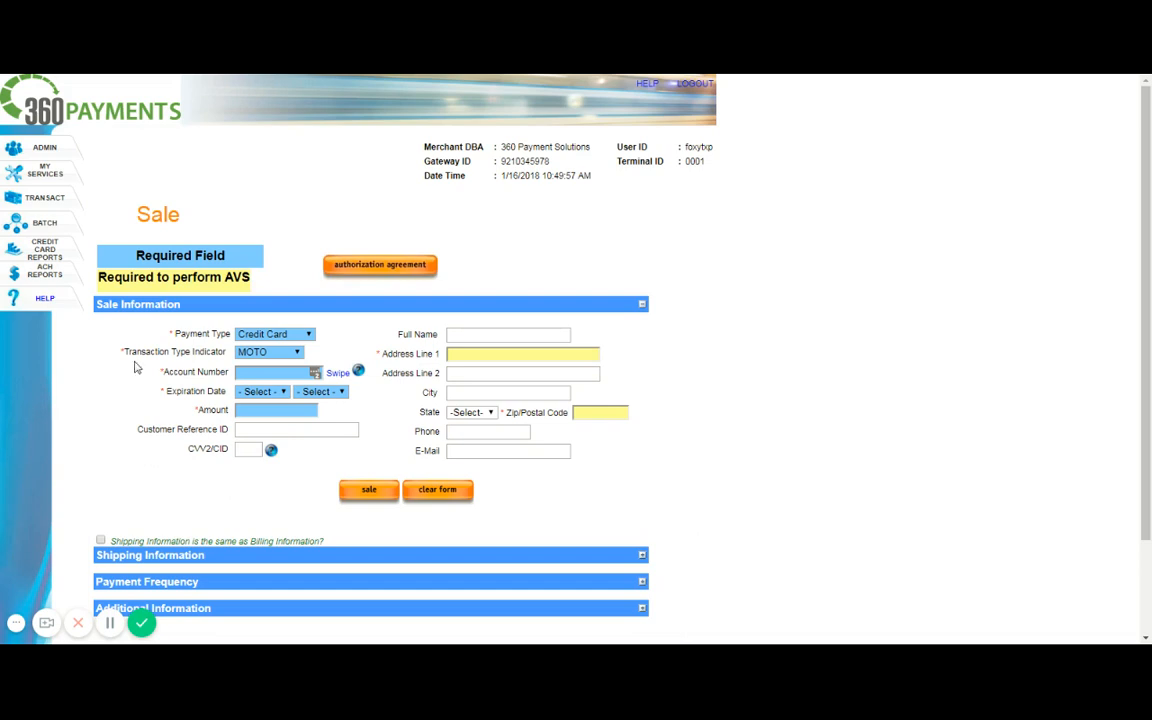
{"action": "mouse_move", "coordinate": [44, 198]}
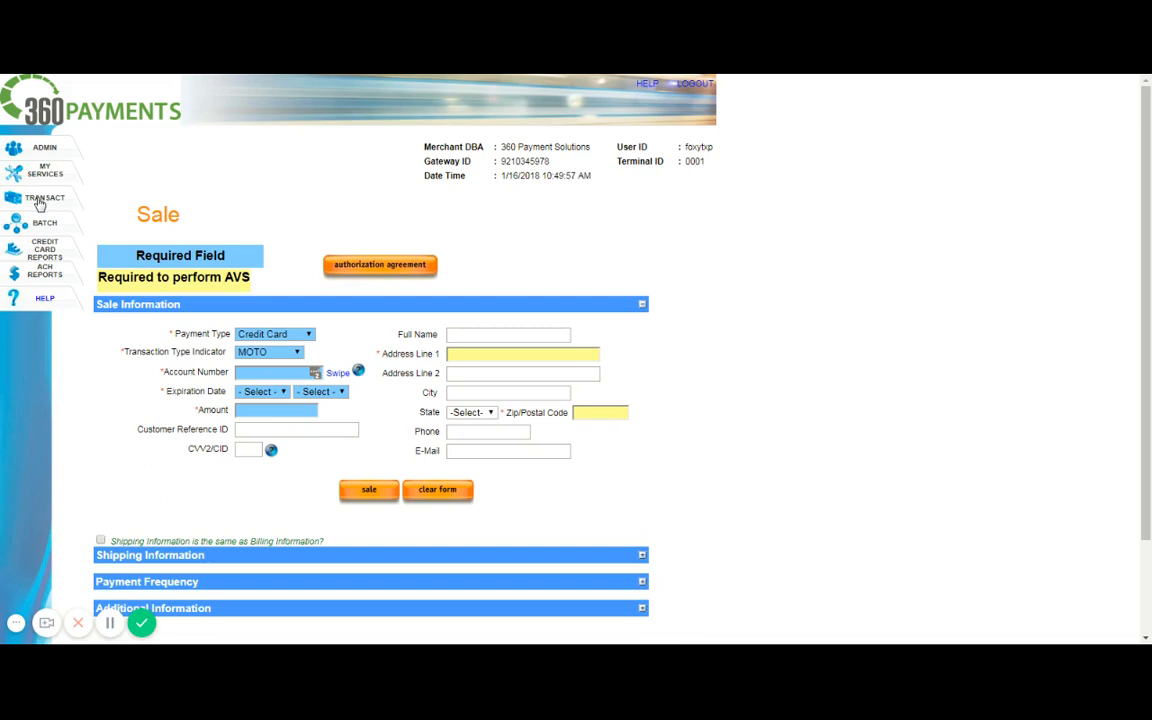
{"action": "mouse_move", "coordinate": [40, 232]}
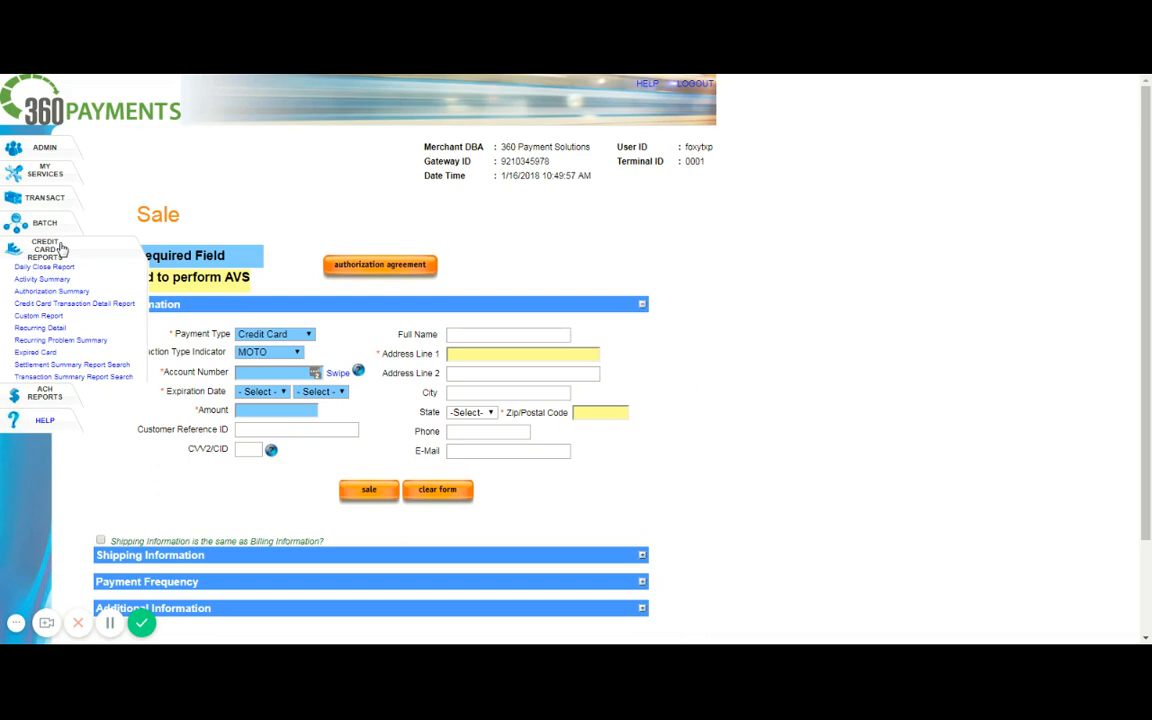
{"action": "mouse_move", "coordinate": [74, 303]}
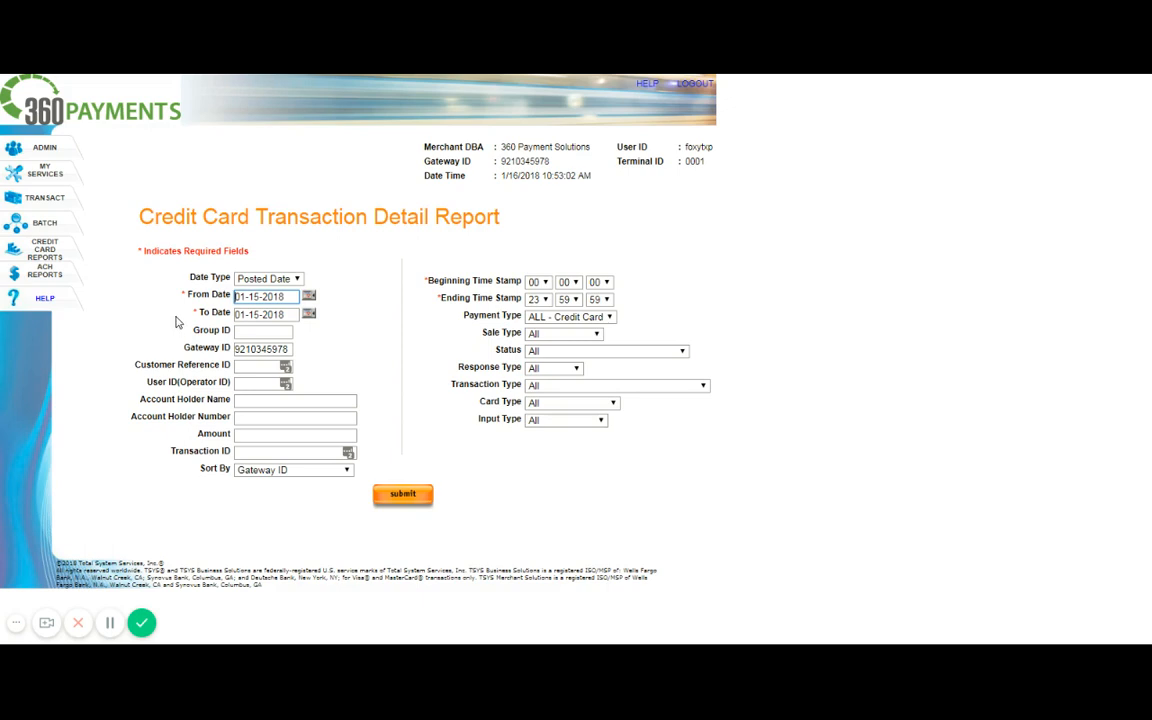
Step: Set From and To dates to 01-14-2018 and submit the report
{"action": "left_click", "coordinate": [265, 296]}
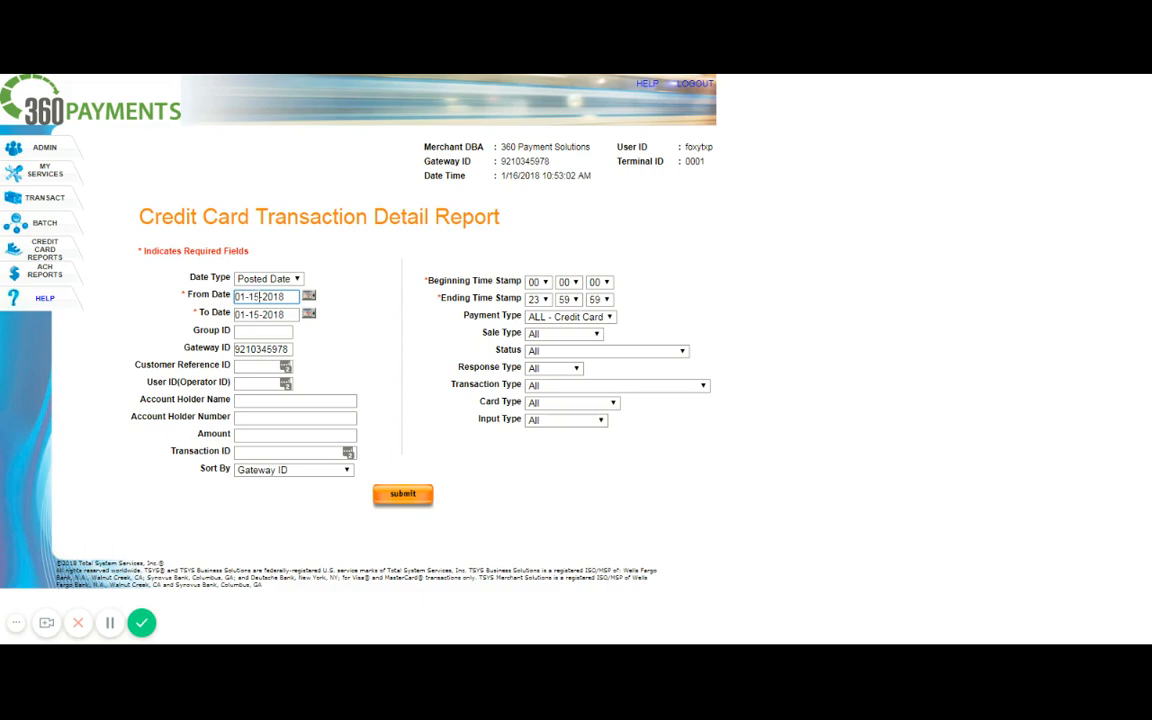
{"action": "left_click", "coordinate": [309, 296]}
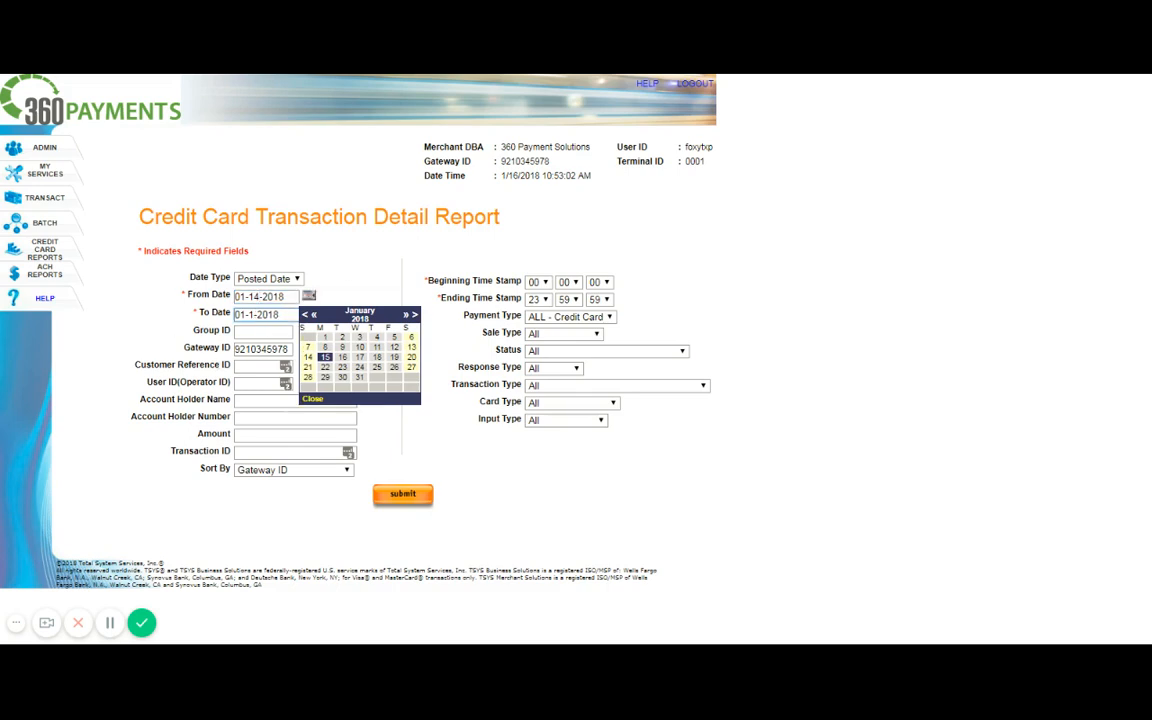
{"action": "left_click", "coordinate": [307, 357]}
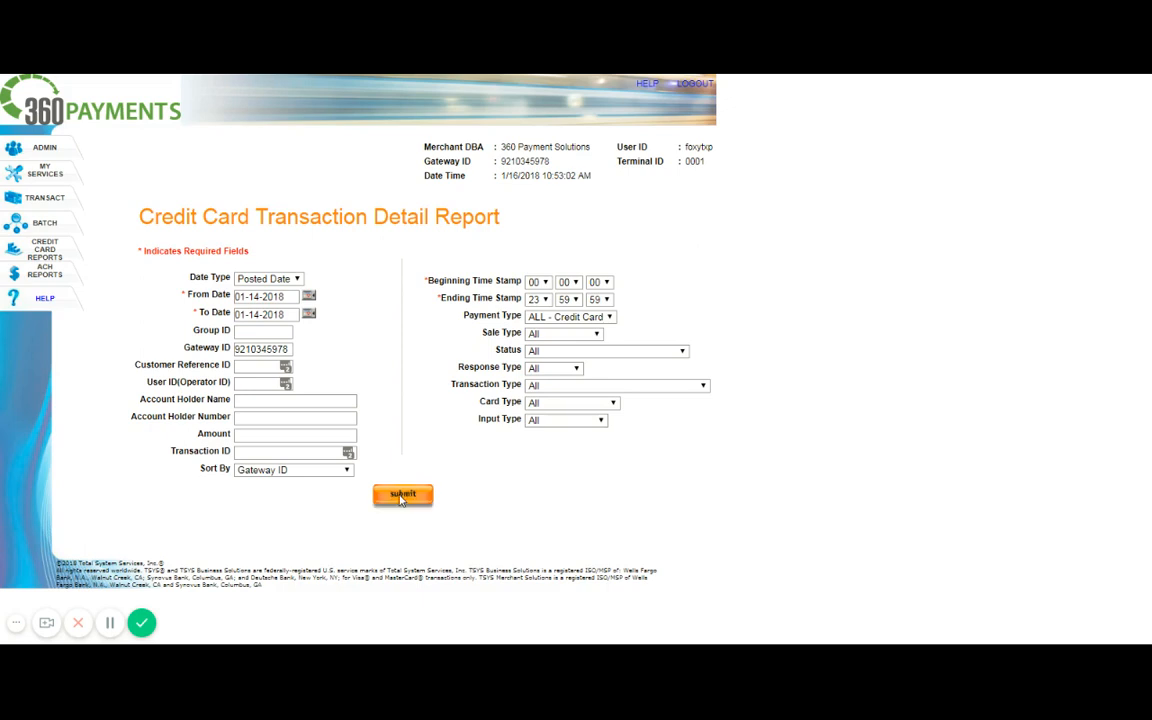
{"action": "left_click", "coordinate": [402, 495]}
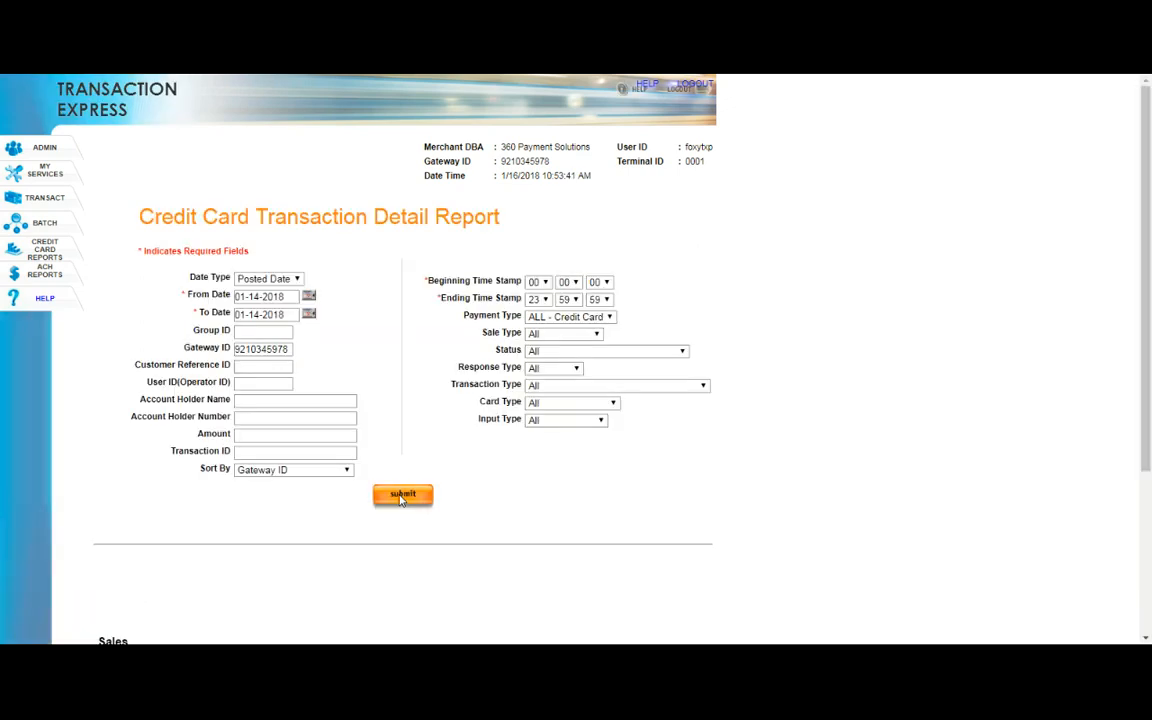
Step: Scroll through the report to see empty Sales and Credits sections
{"action": "left_click", "coordinate": [402, 494]}
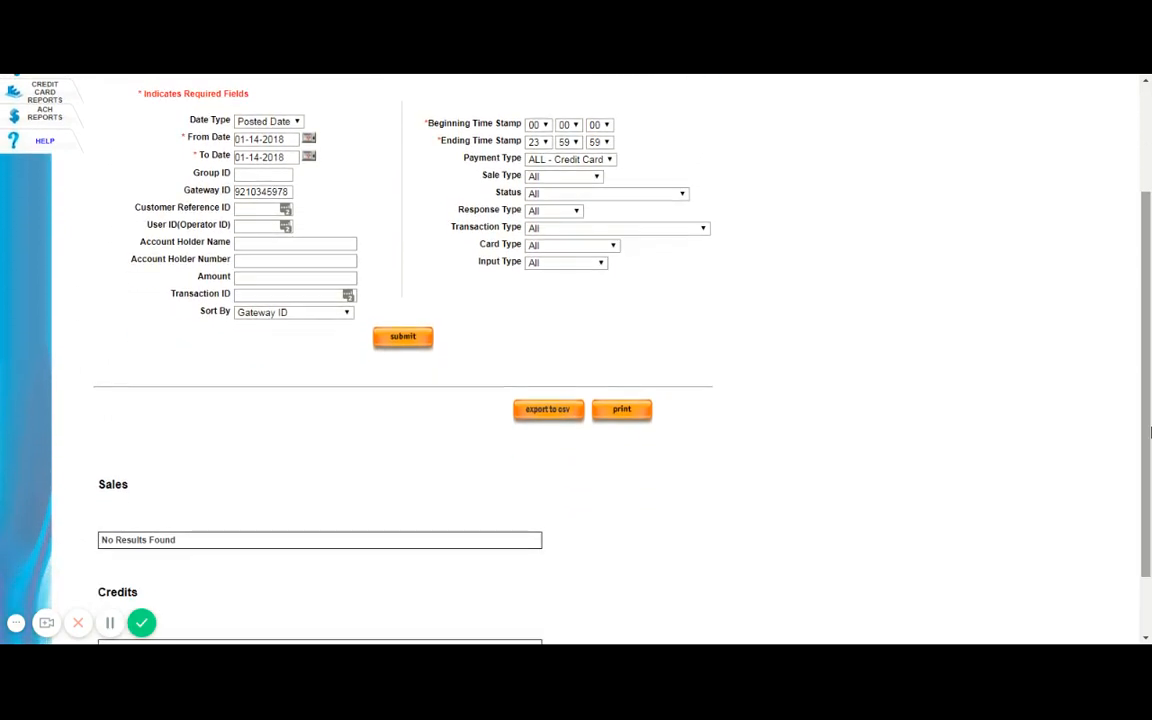
{"action": "scroll", "scroll_direction": "down", "scroll_amount": 3}
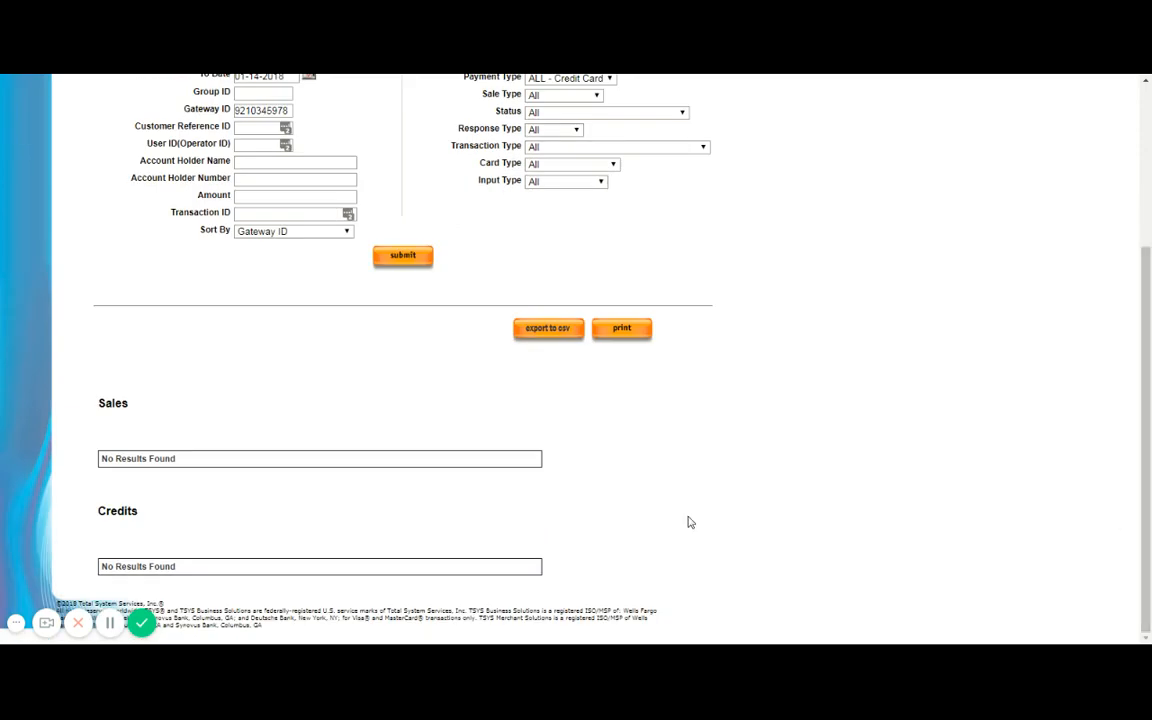
{"action": "mouse_move", "coordinate": [175, 505]}
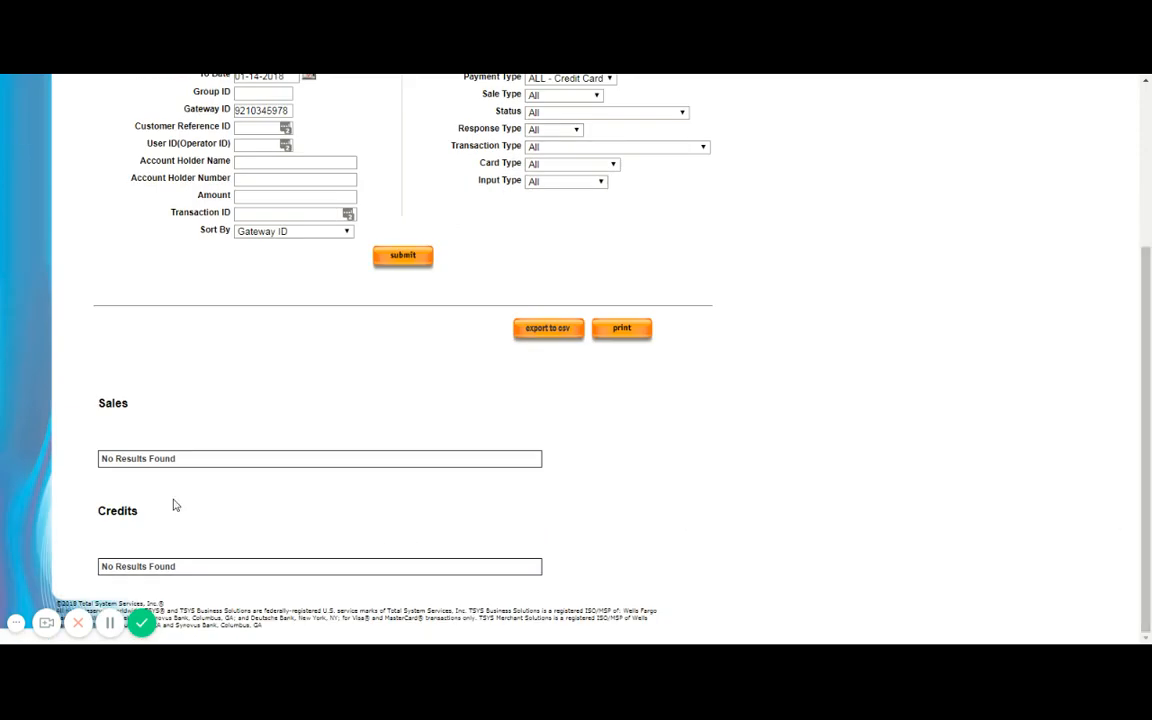
{"action": "mouse_move", "coordinate": [100, 477]}
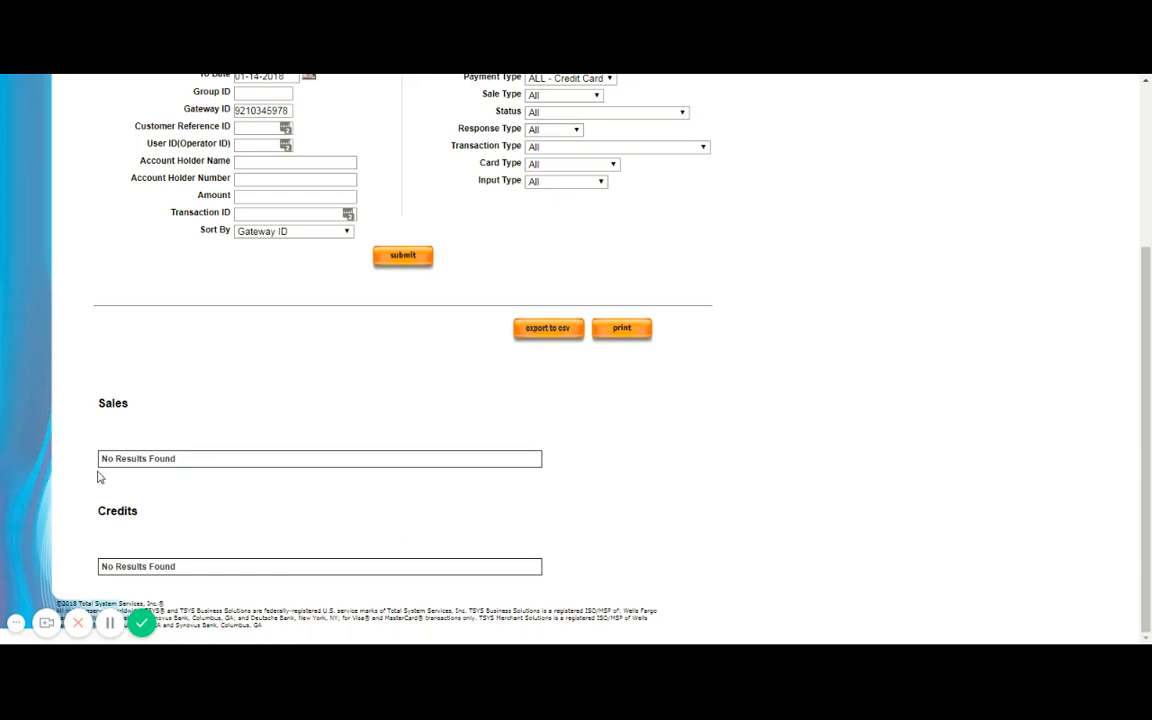
{"action": "mouse_move", "coordinate": [229, 477]}
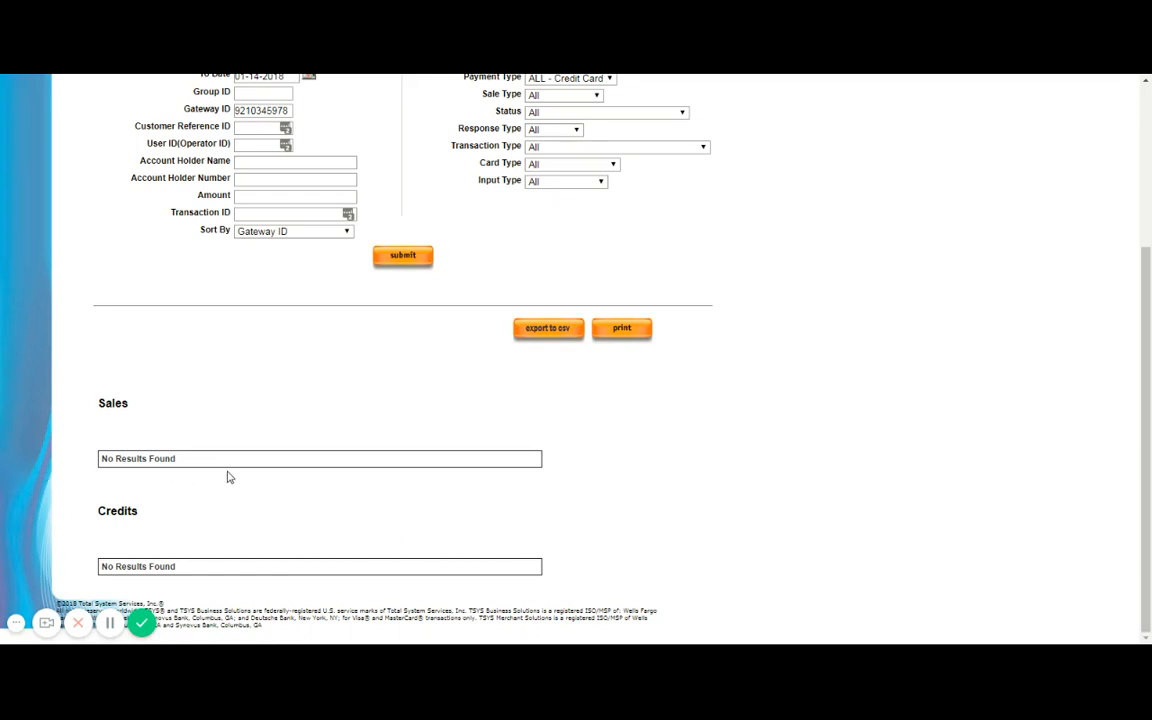
{"action": "mouse_move", "coordinate": [710, 444]}
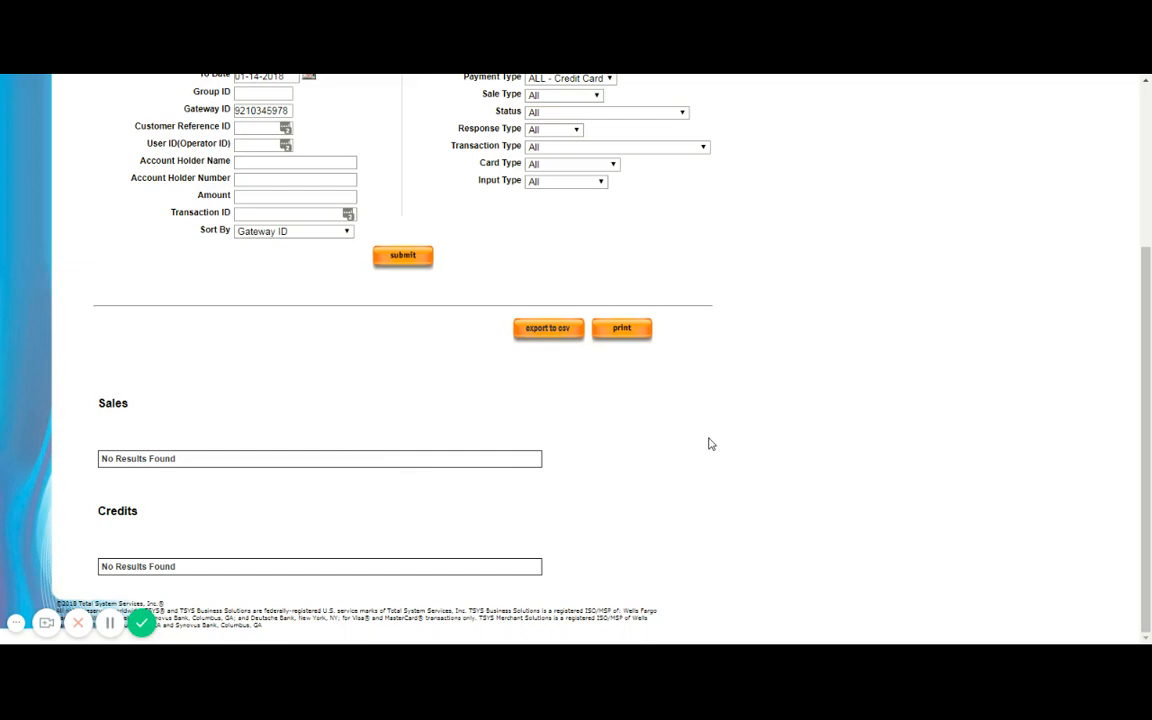
{"action": "mouse_move", "coordinate": [708, 469]}
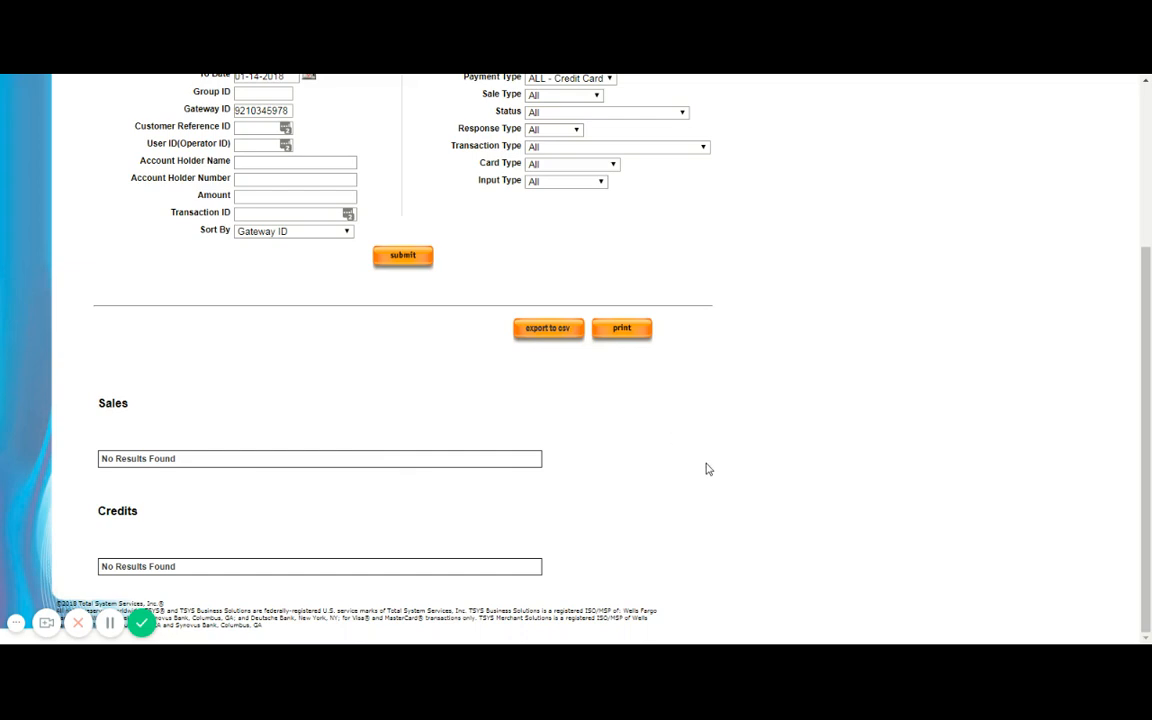
{"action": "mouse_move", "coordinate": [698, 460]}
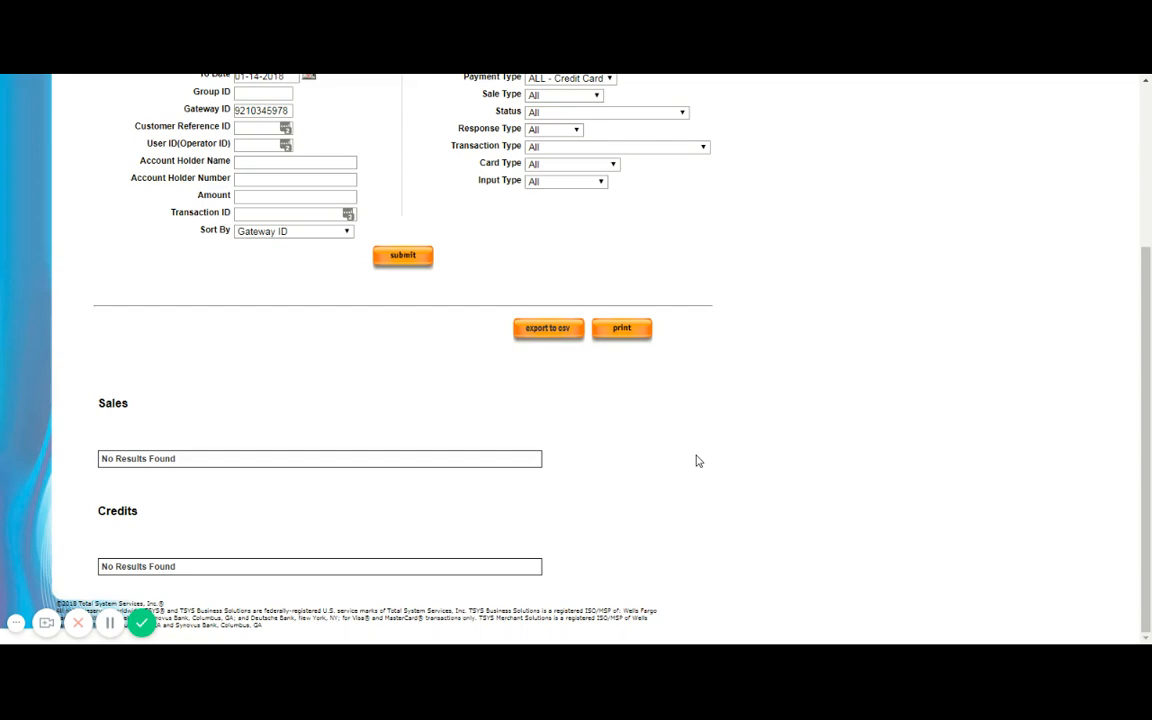
{"action": "mouse_move", "coordinate": [1137, 406]}
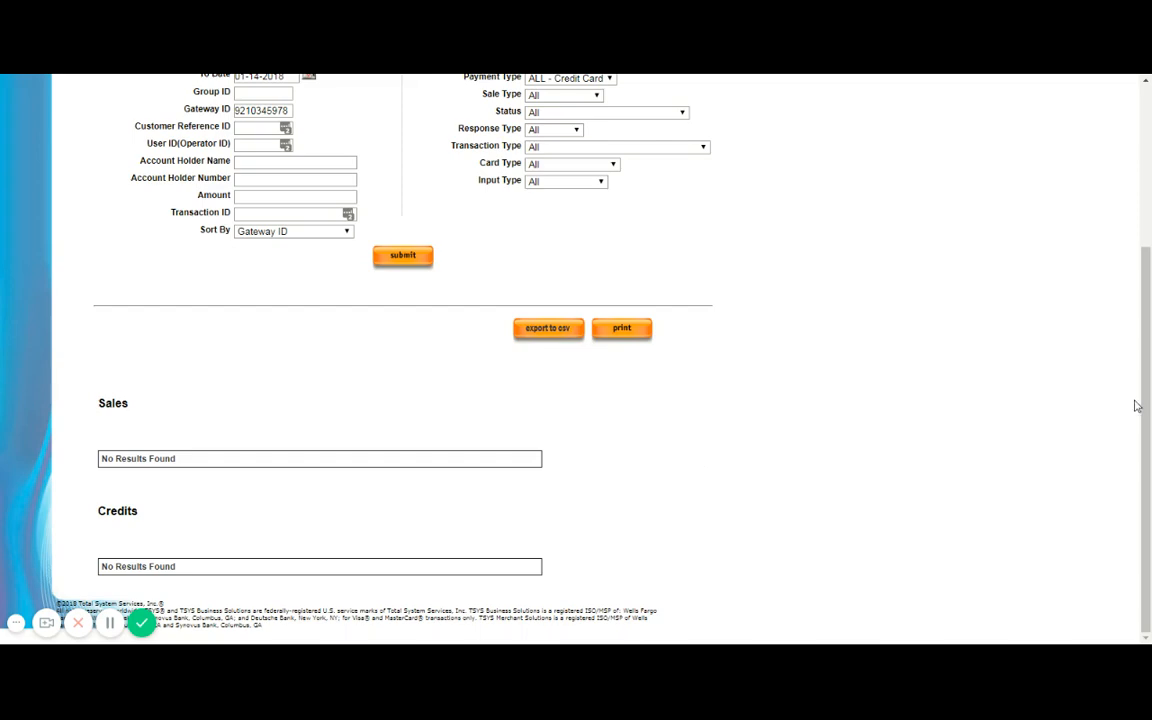
{"action": "scroll", "scroll_direction": "up", "scroll_amount": 3}
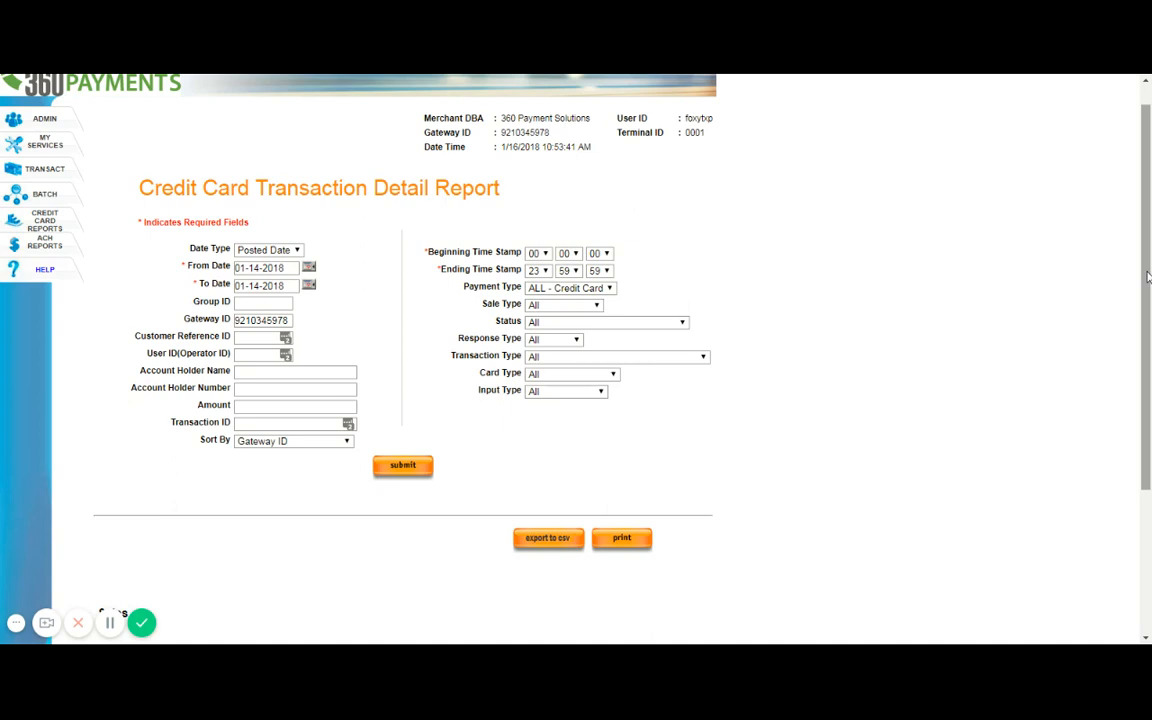
{"action": "mouse_move", "coordinate": [544, 571]}
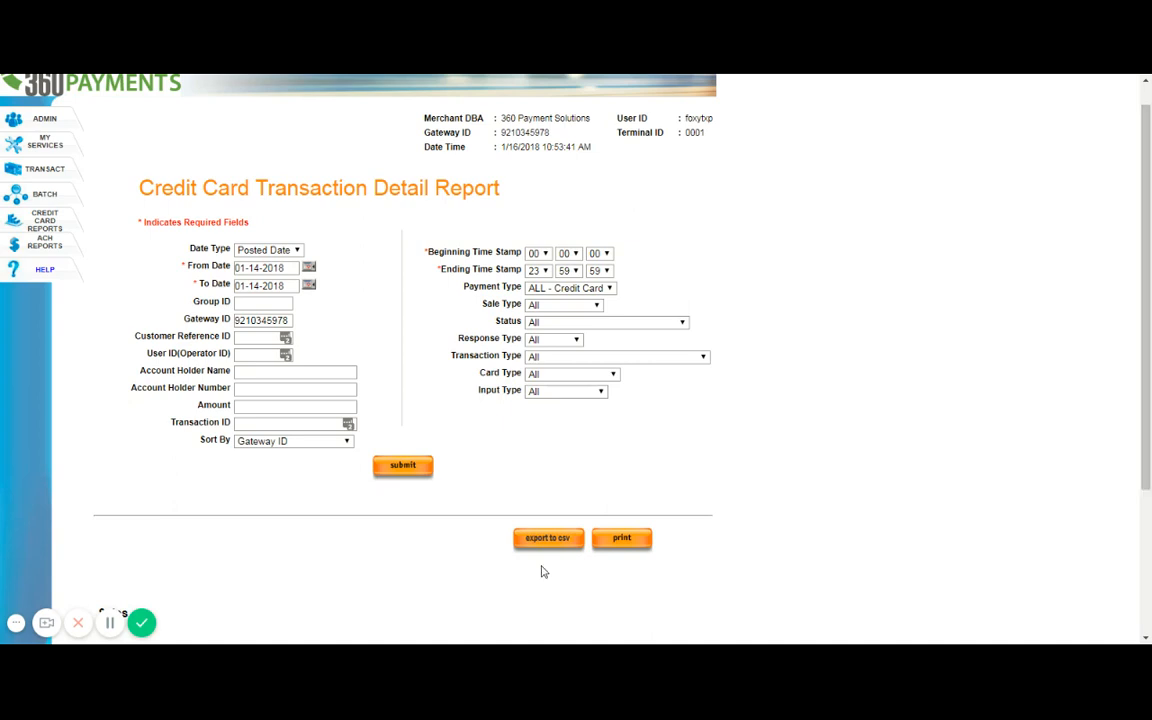